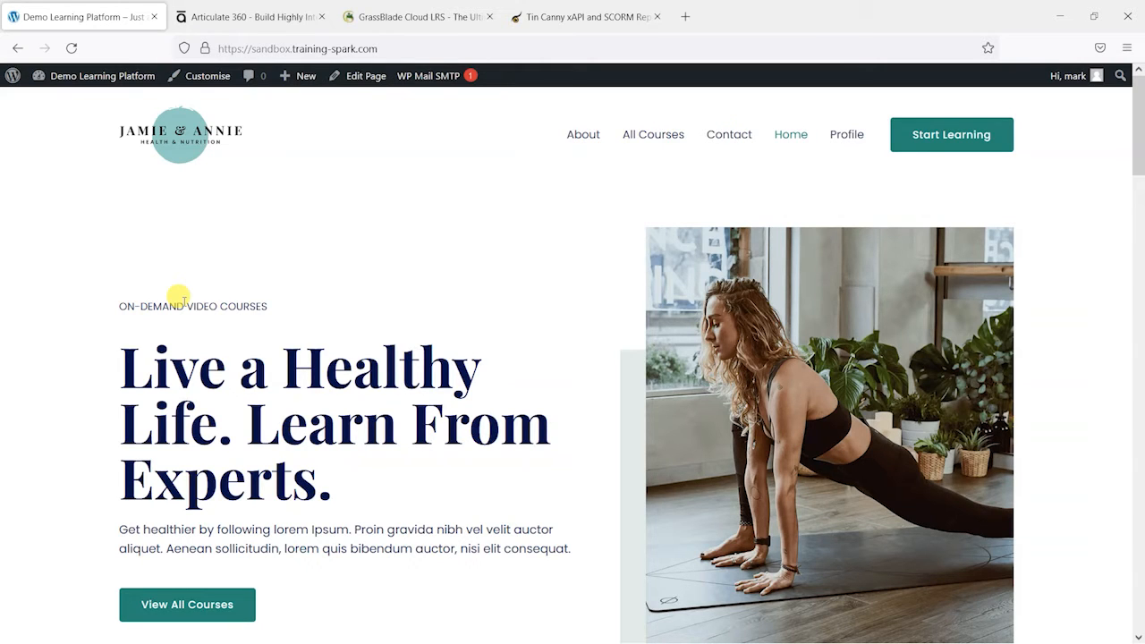
# Step: Switch to the Storyline 360 product page and scroll through its multi-device course example
pyautogui.click(250, 16)
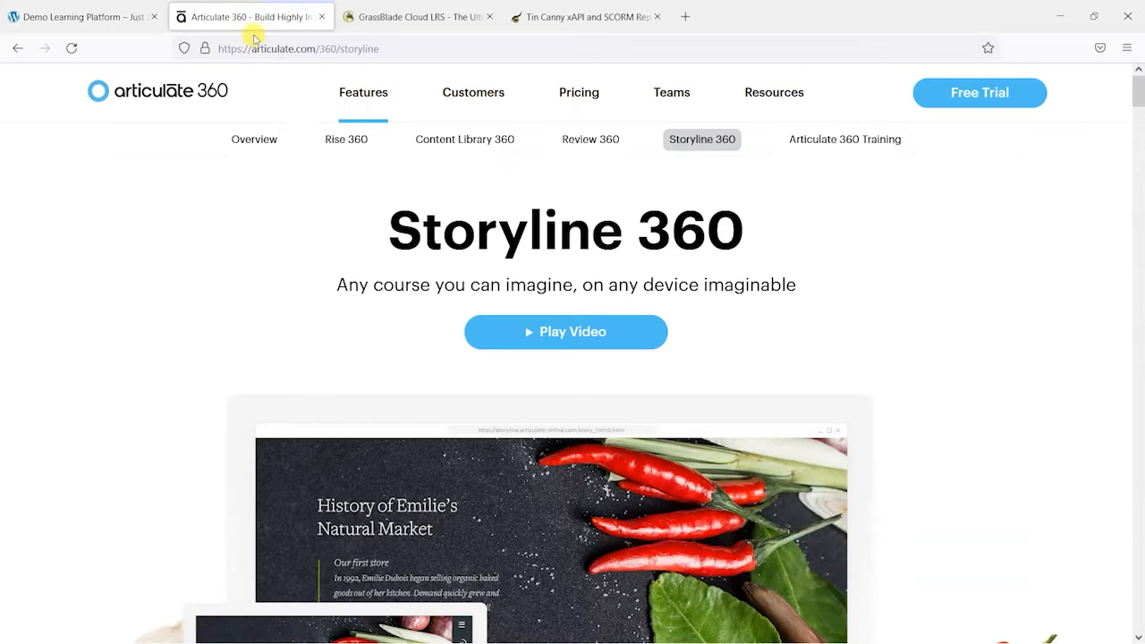
pyautogui.scroll(-3)
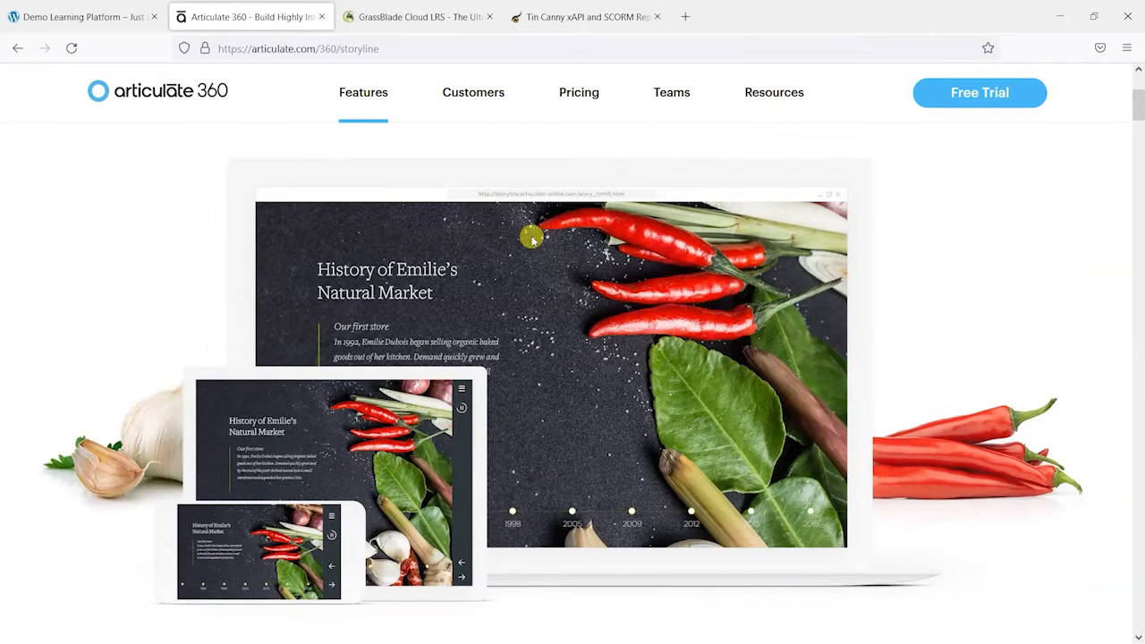
pyautogui.moveTo(588, 323)
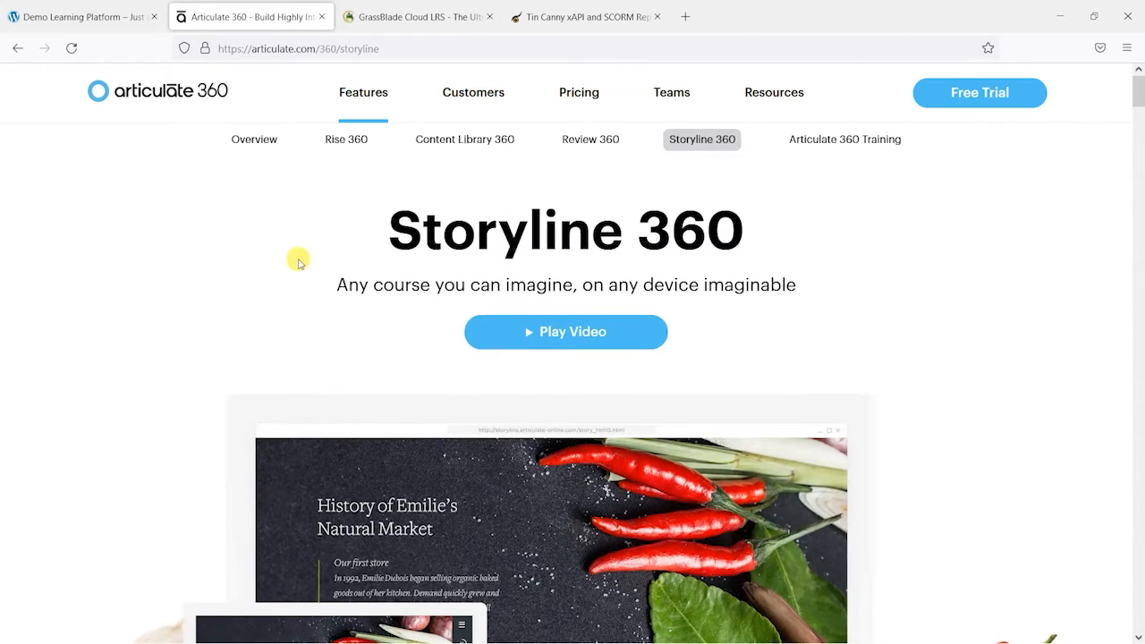
pyautogui.moveTo(229, 139)
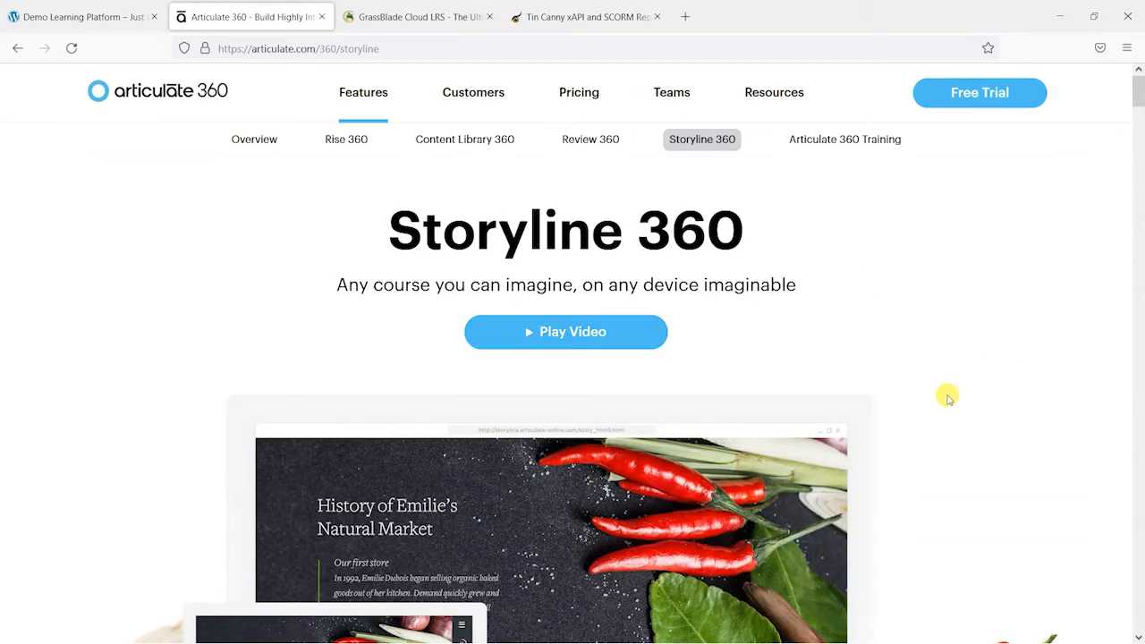
pyautogui.scroll(-3)
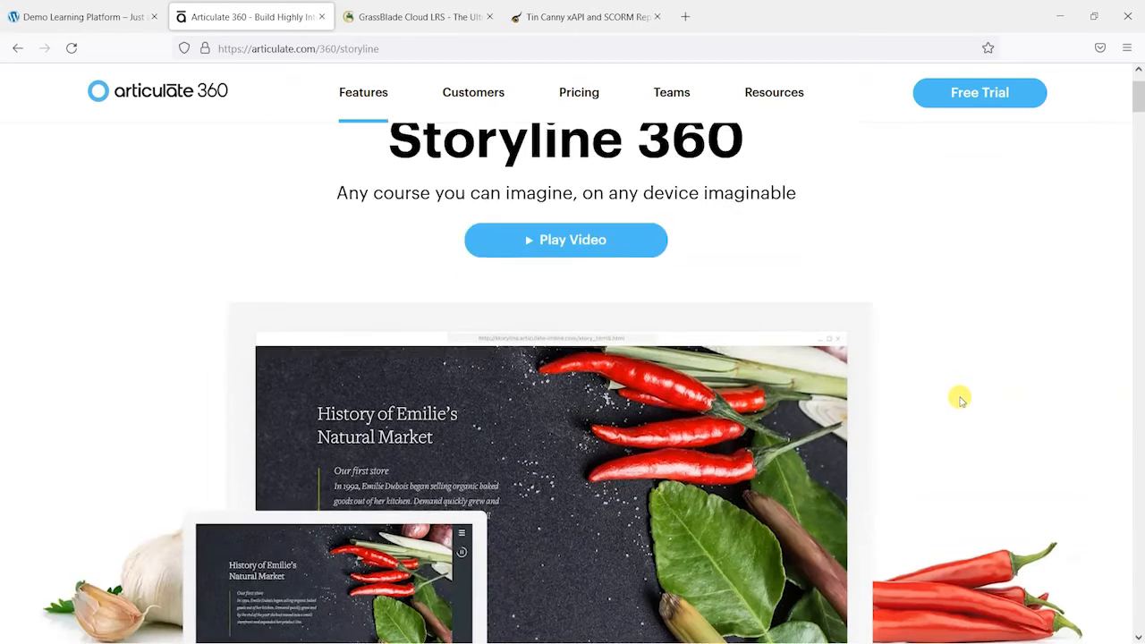
pyautogui.scroll(-3)
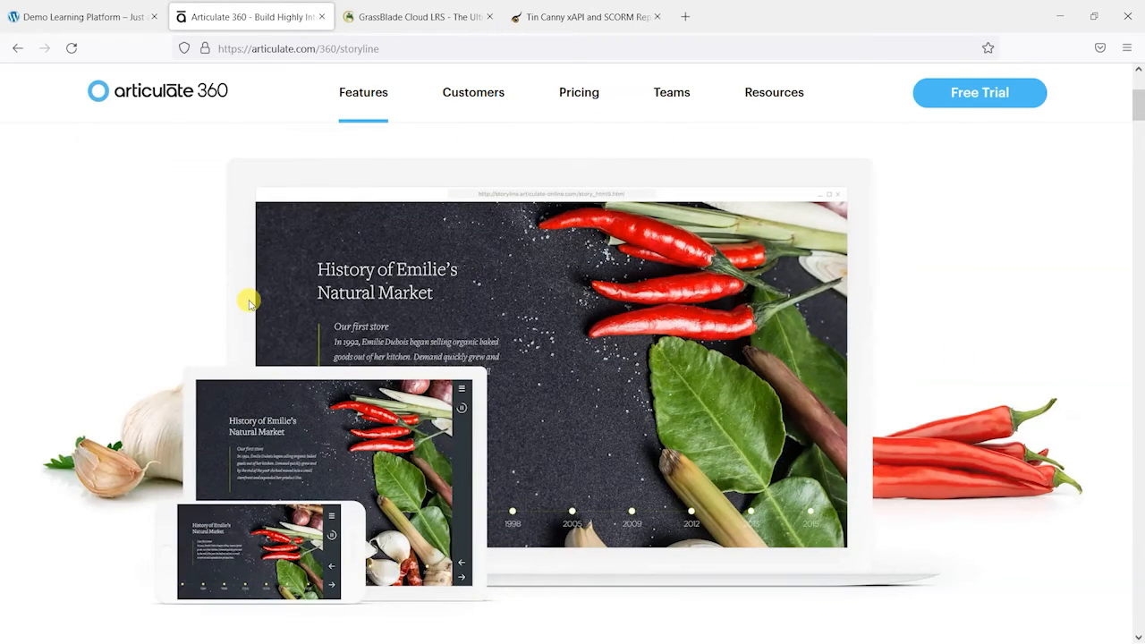
pyautogui.moveTo(482, 440)
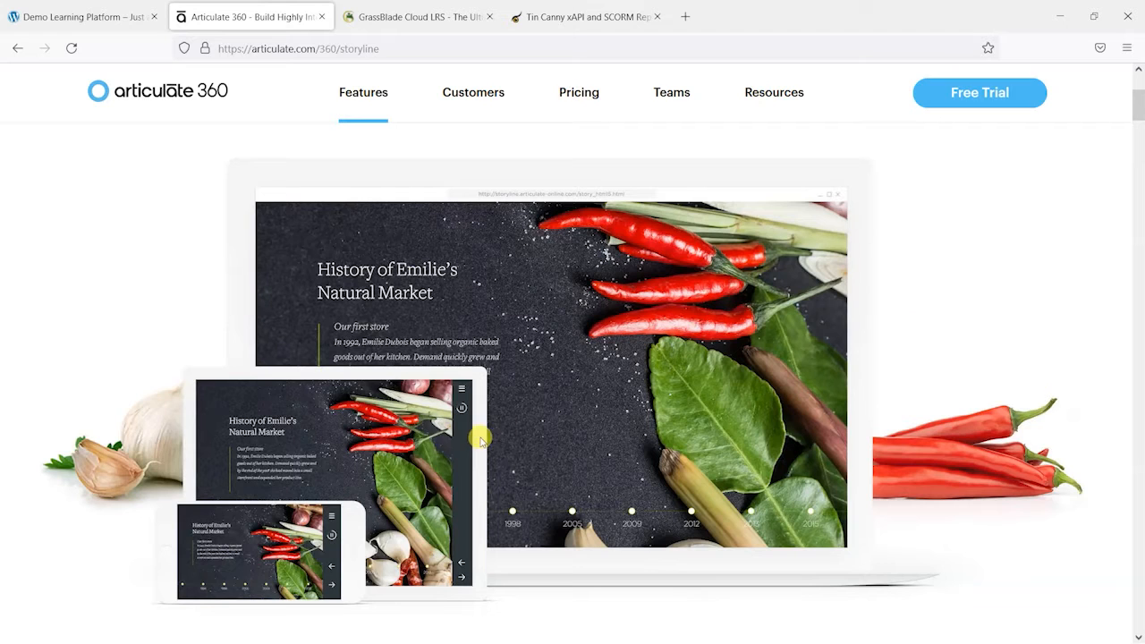
pyautogui.moveTo(533, 331)
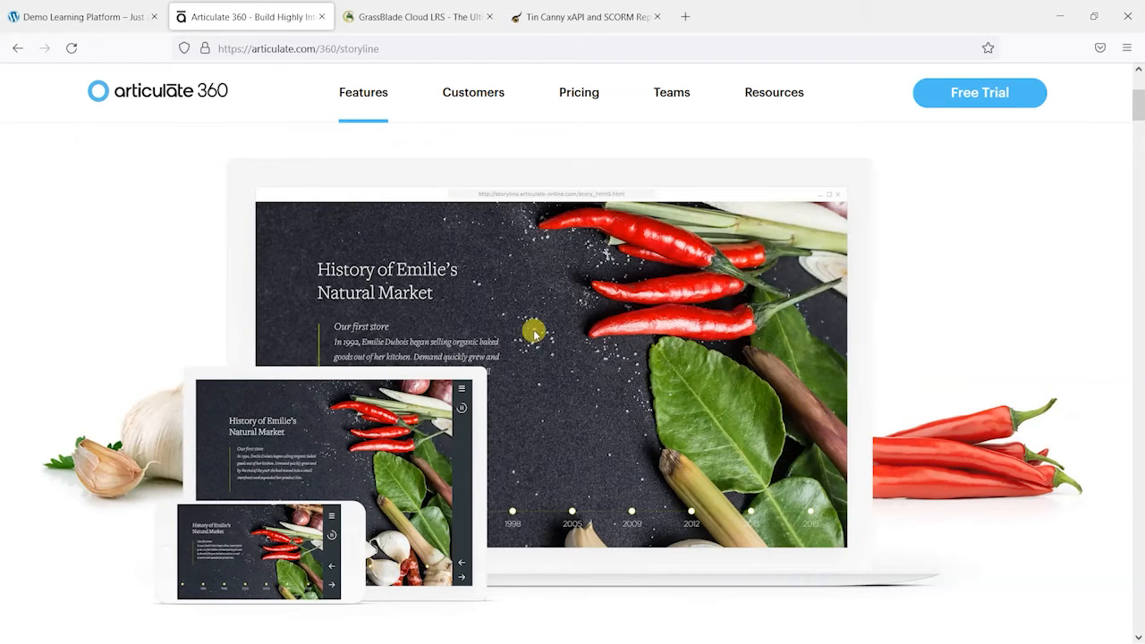
pyautogui.moveTo(501, 288)
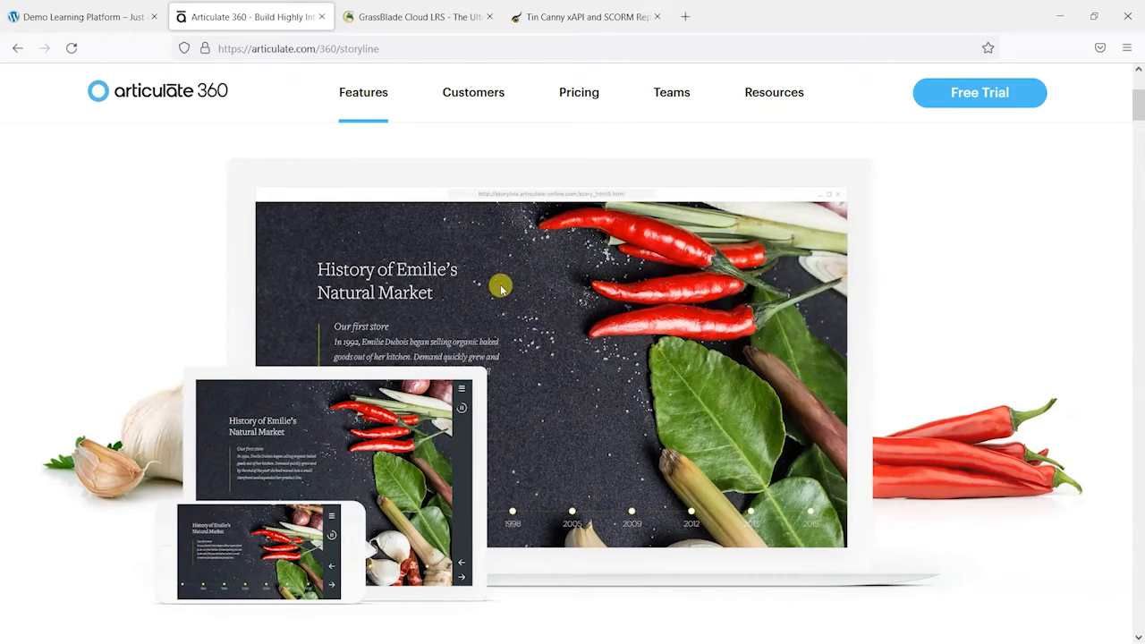
pyautogui.moveTo(505, 348)
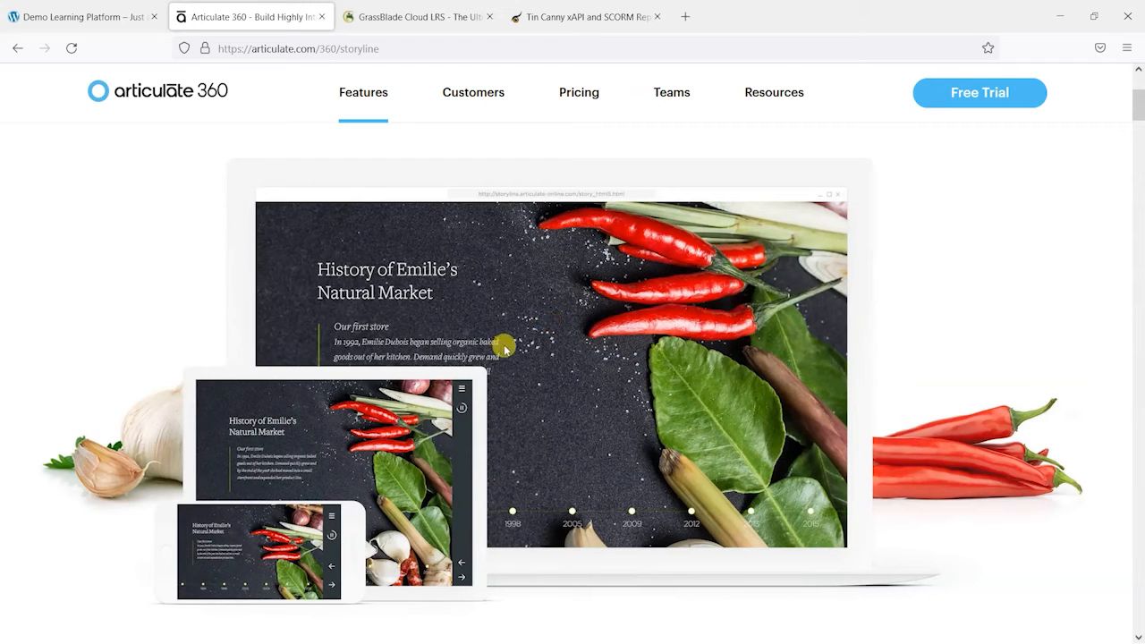
pyautogui.moveTo(619, 393)
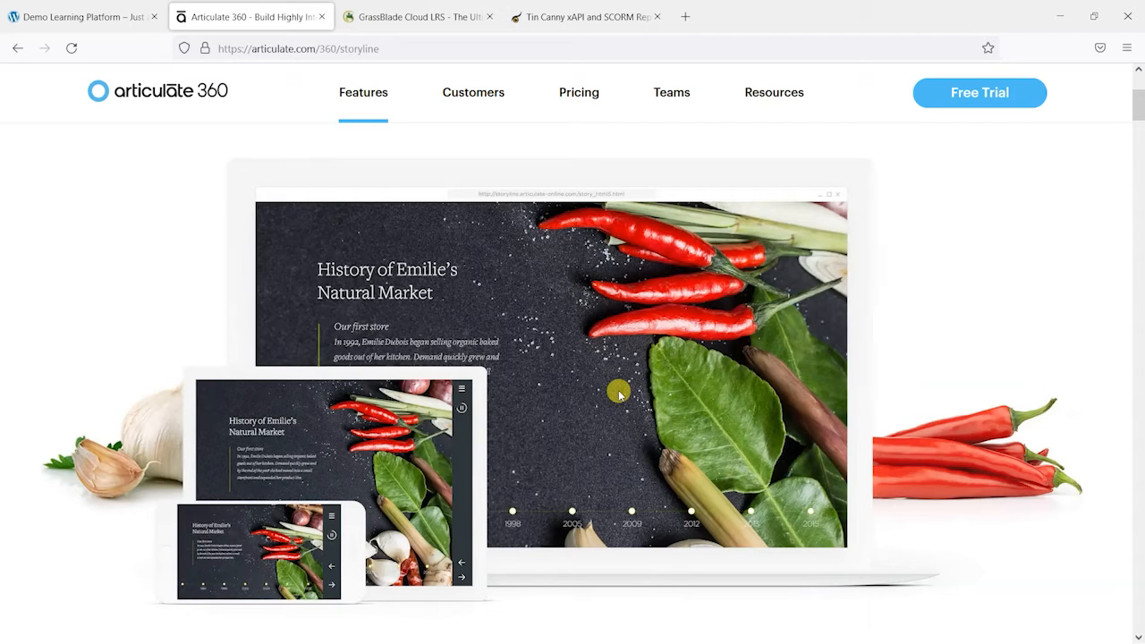
pyautogui.moveTo(417, 360)
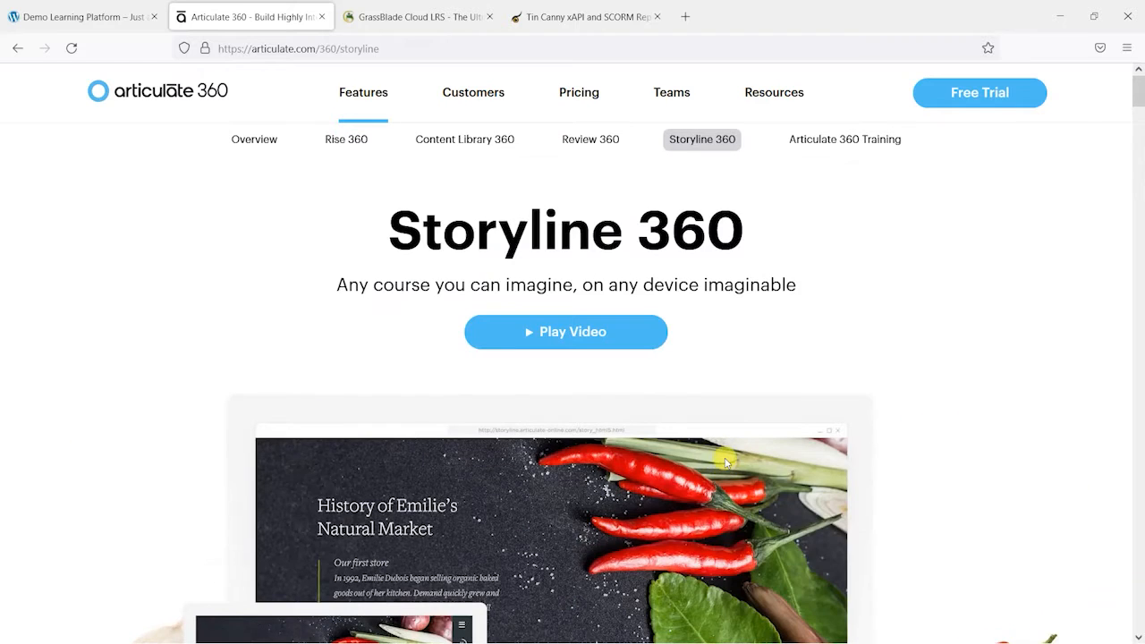
# Step: Switch back to the Demo Learning Platform site's home page
pyautogui.click(81, 16)
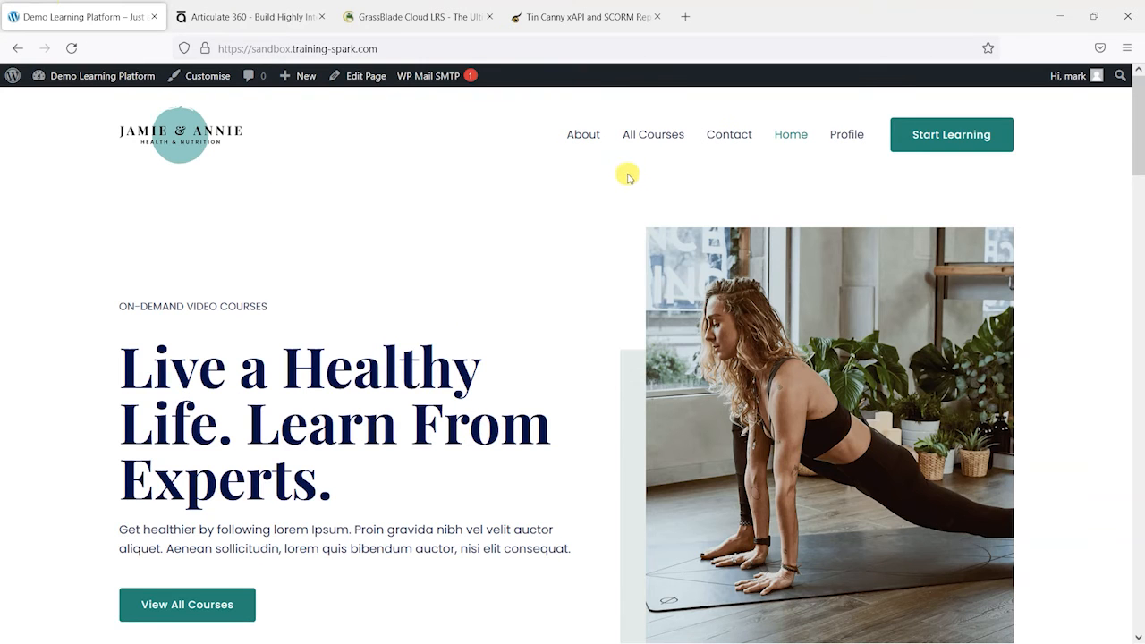
pyautogui.moveTo(207, 226)
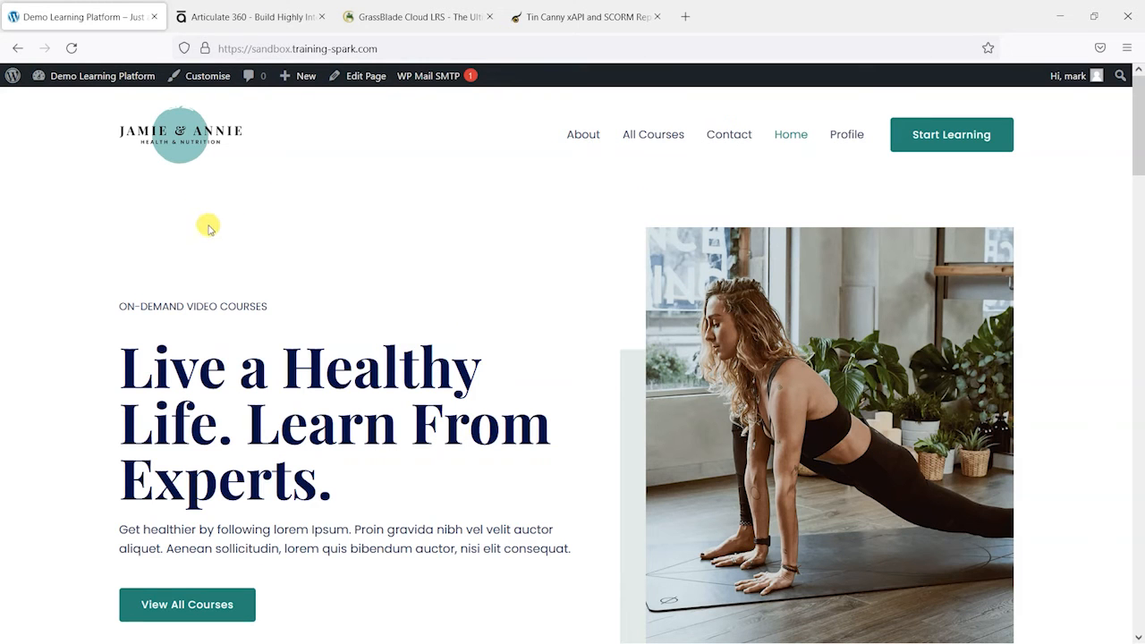
pyautogui.moveTo(316, 228)
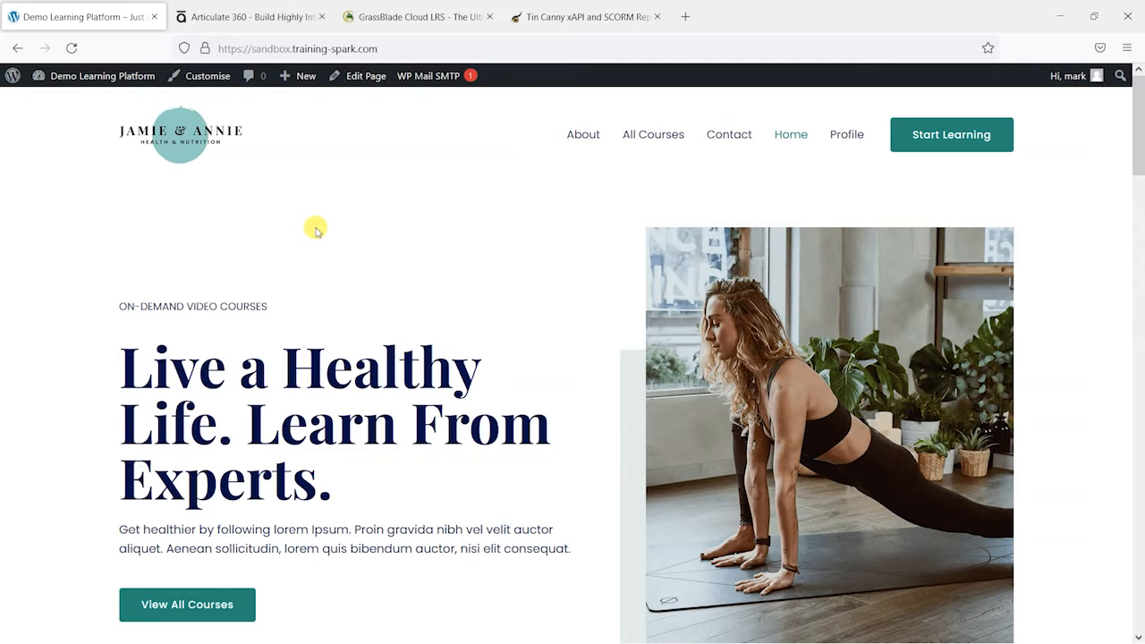
pyautogui.moveTo(389, 268)
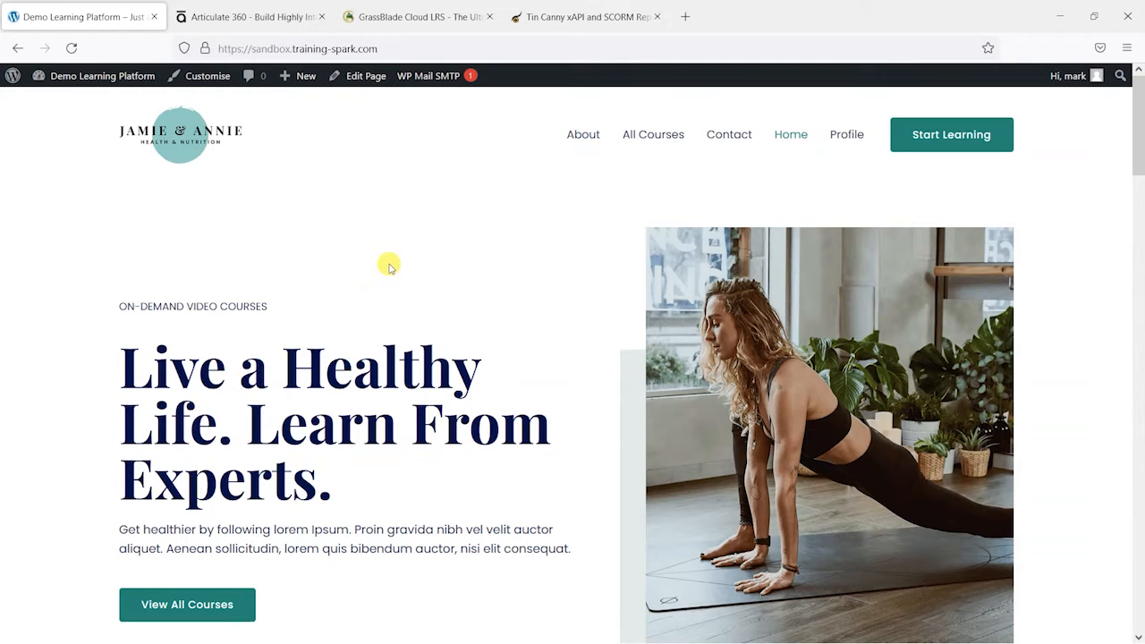
pyautogui.moveTo(573, 266)
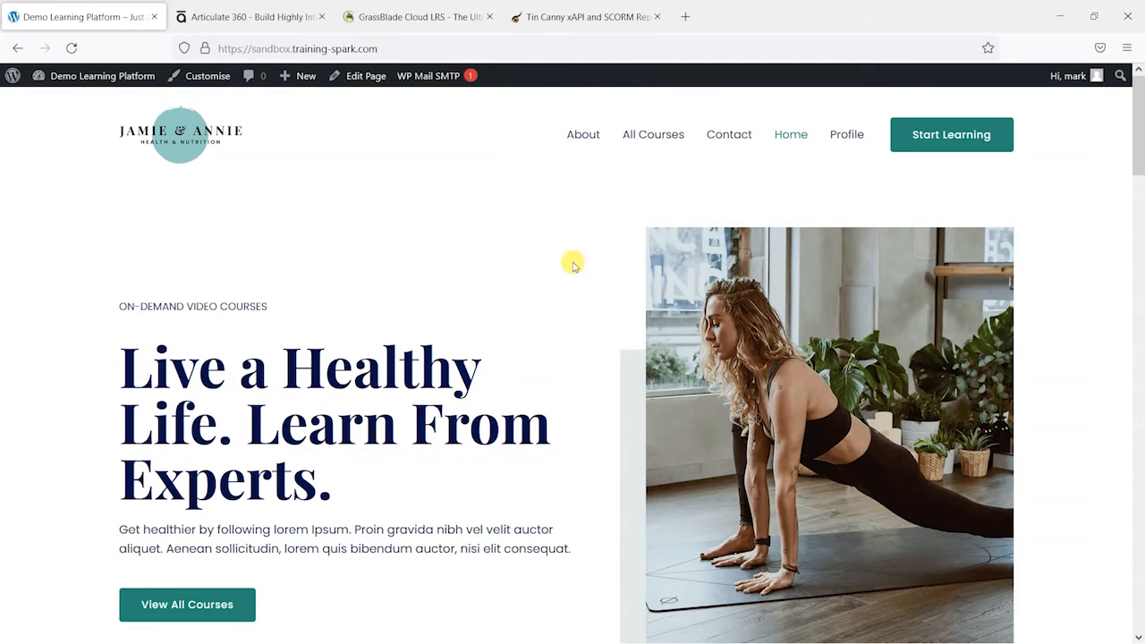
pyautogui.moveTo(387, 301)
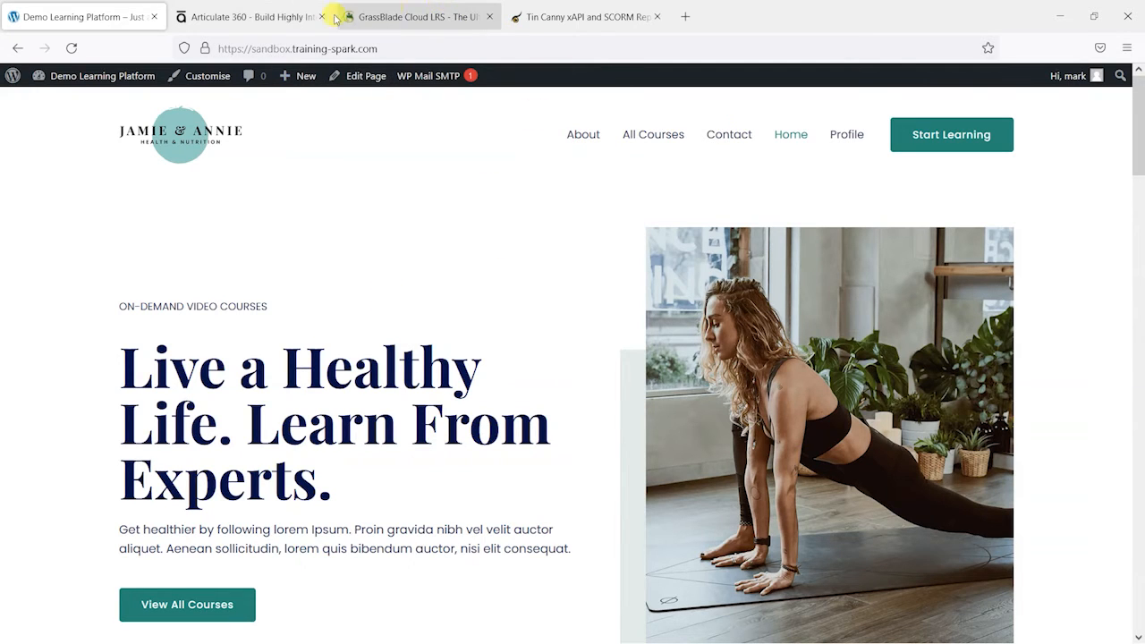
# Step: Compare the GrassBlade Cloud LRS and Tin Canny Reporting pages, ending on Tin Canny
pyautogui.click(321, 16)
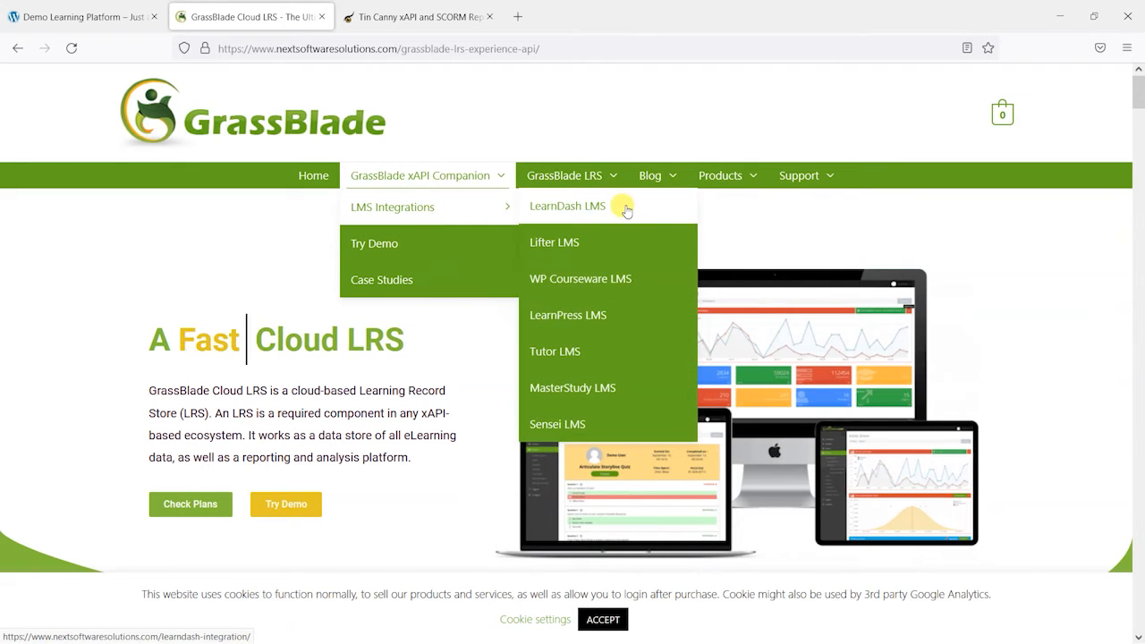
pyautogui.click(418, 17)
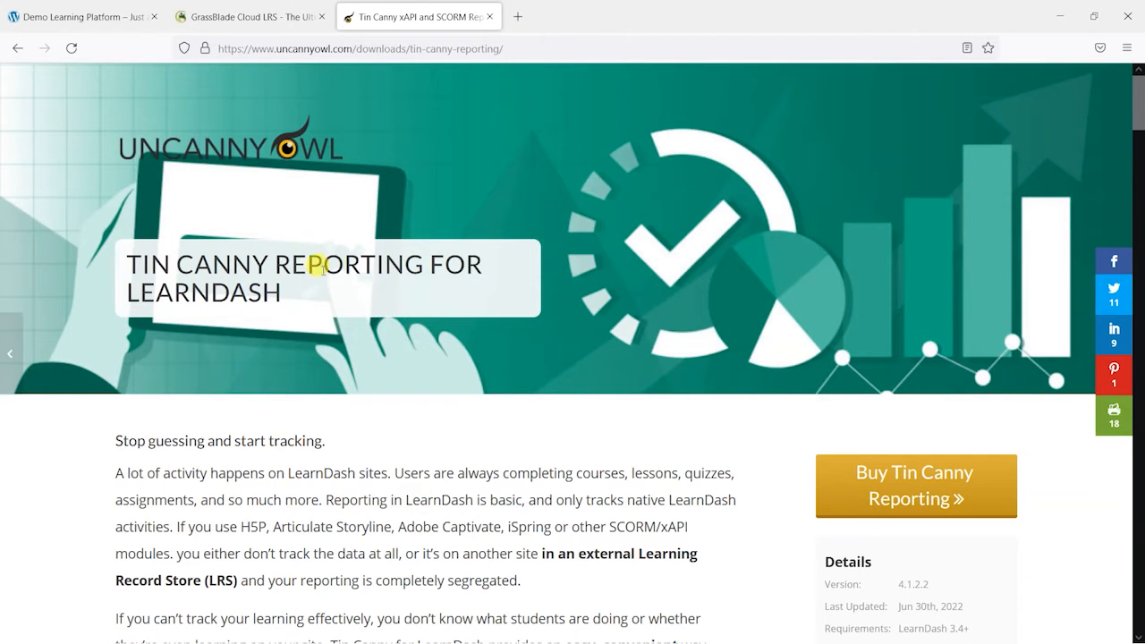
pyautogui.scroll(-3)
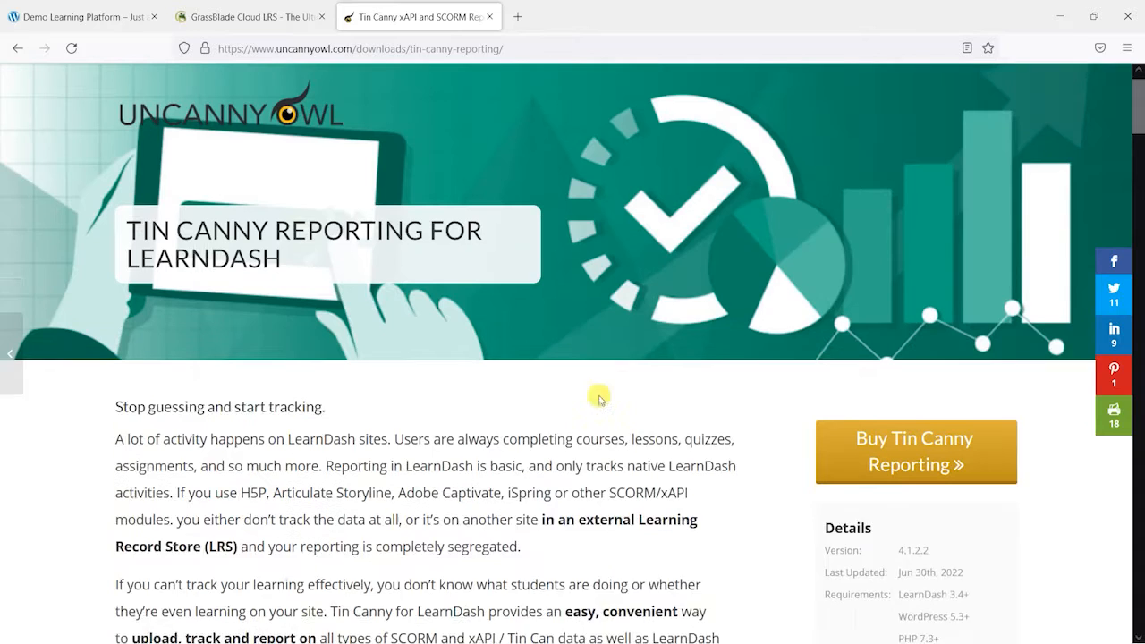
pyautogui.click(251, 17)
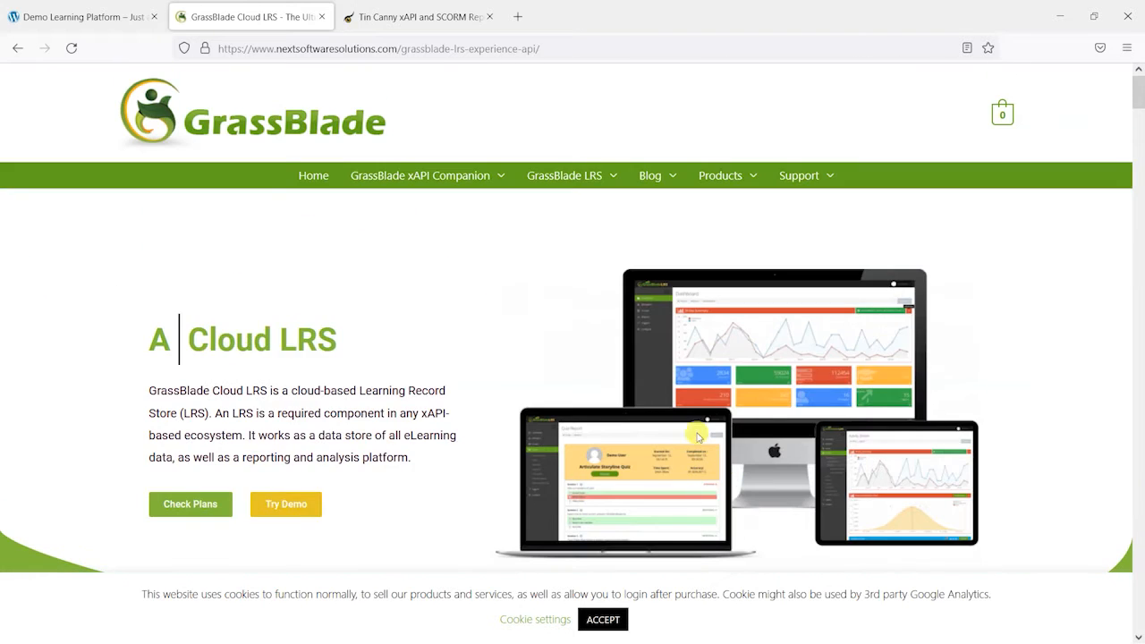
pyautogui.click(417, 16)
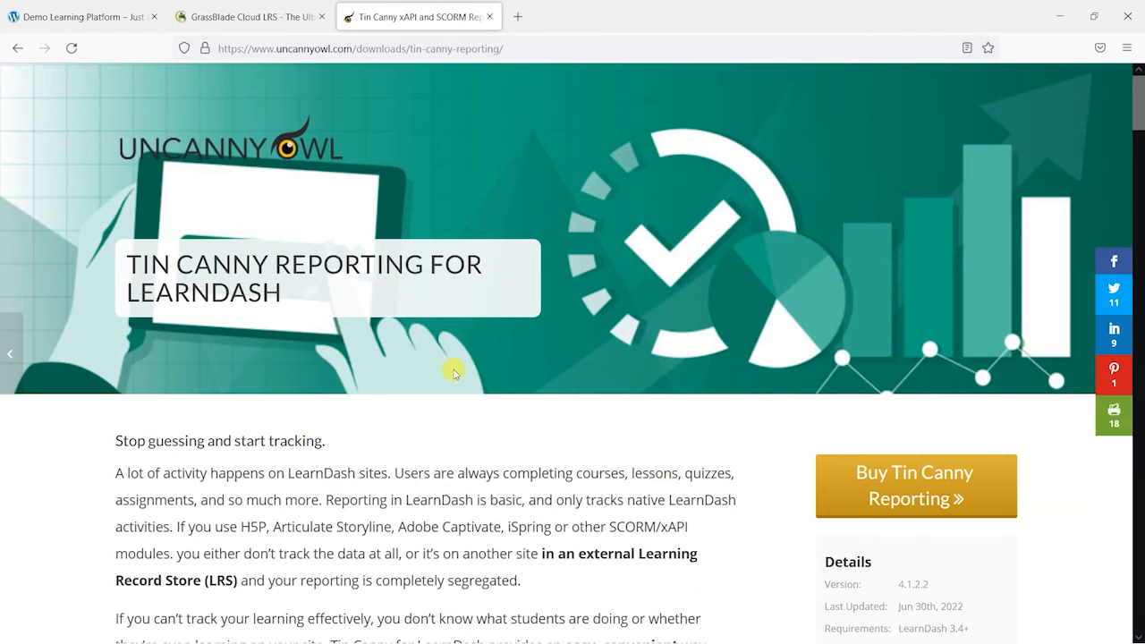
# Step: From the learning platform's admin Dashboard, go to Plugins and start adding a new plugin
pyautogui.click(81, 16)
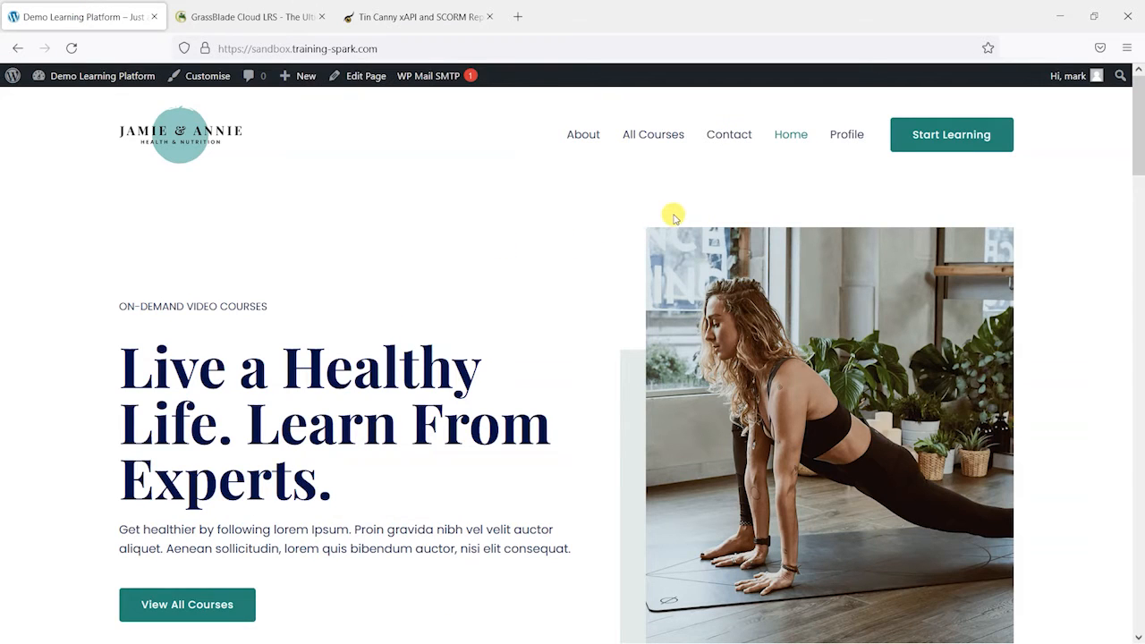
pyautogui.moveTo(336, 35)
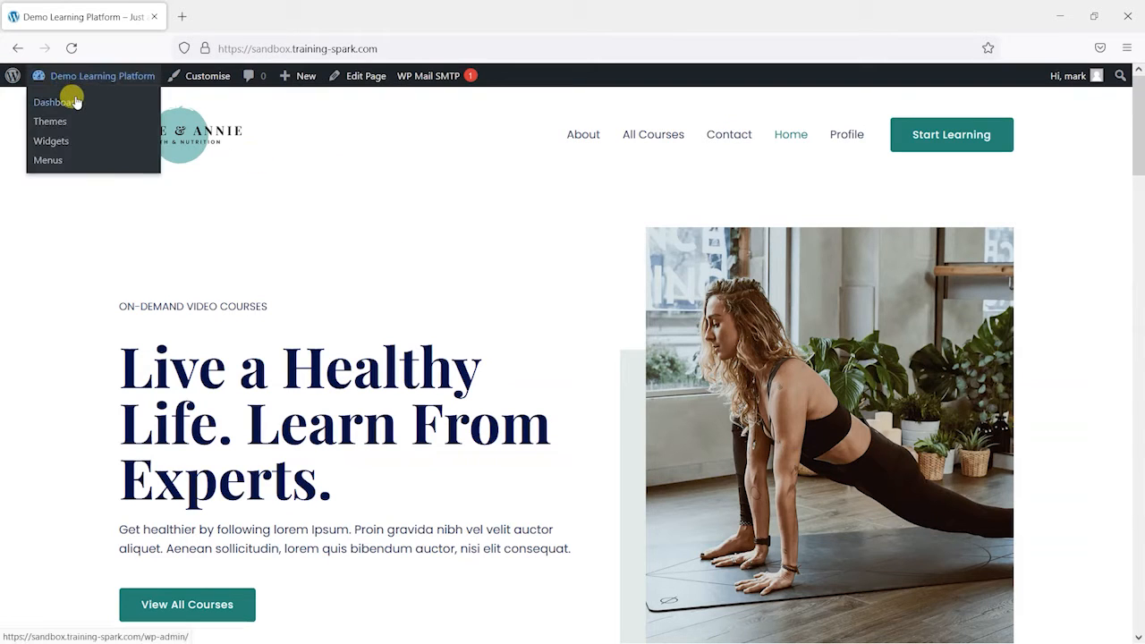
pyautogui.click(57, 102)
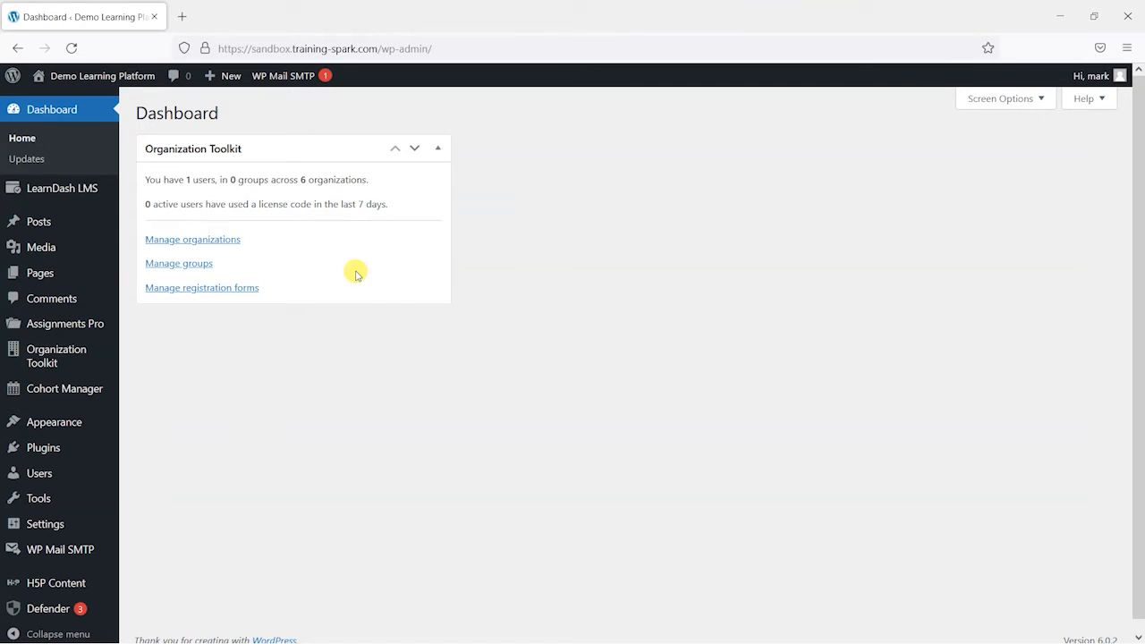
pyautogui.click(43, 448)
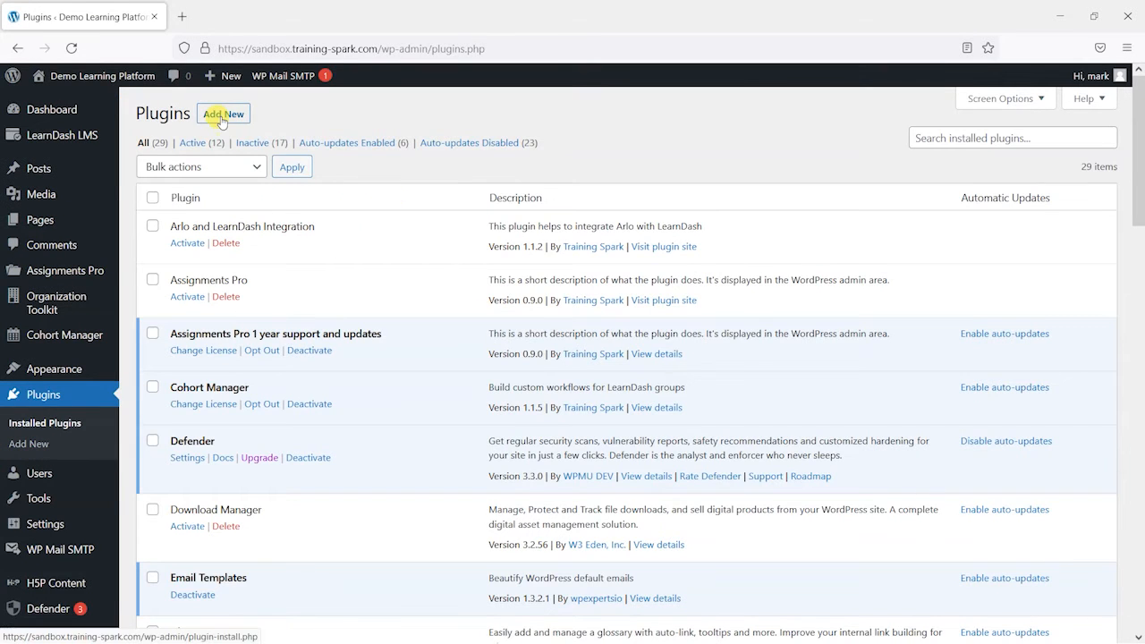
pyautogui.click(223, 114)
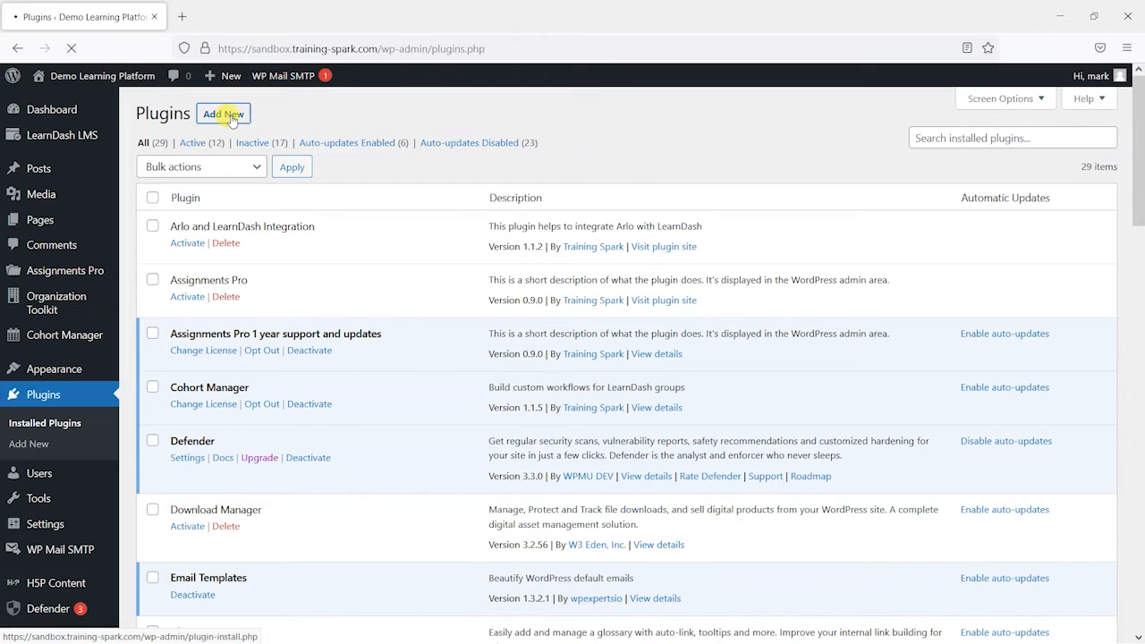
# Step: Upload and install tin-canny-learndash-reporting-4-1-2-2.zip as a new plugin
pyautogui.click(224, 113)
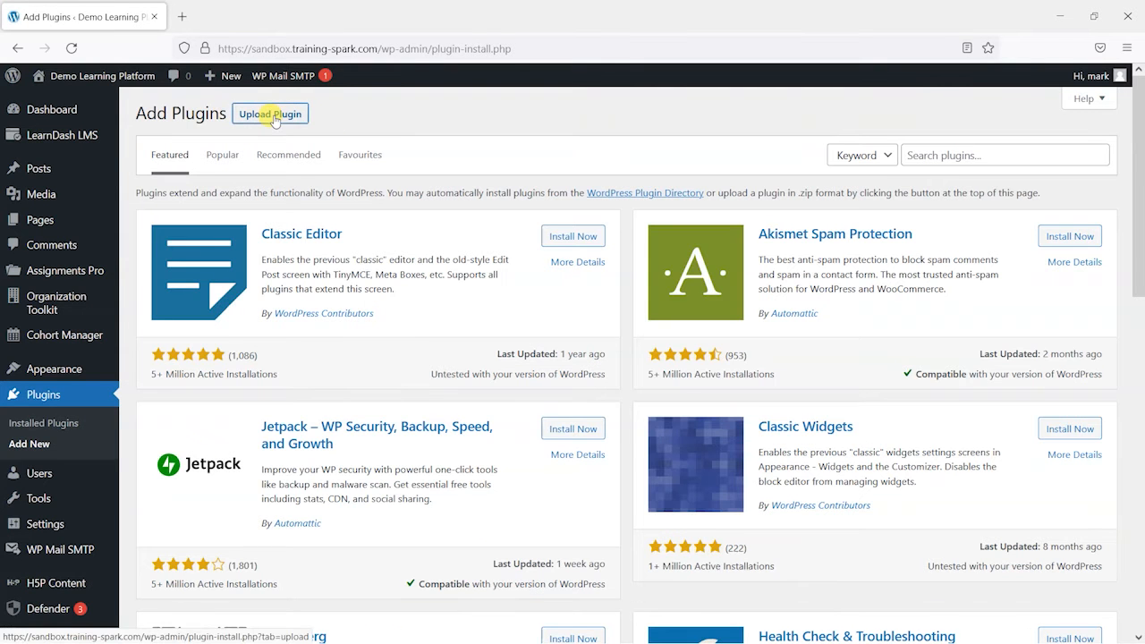
pyautogui.click(269, 114)
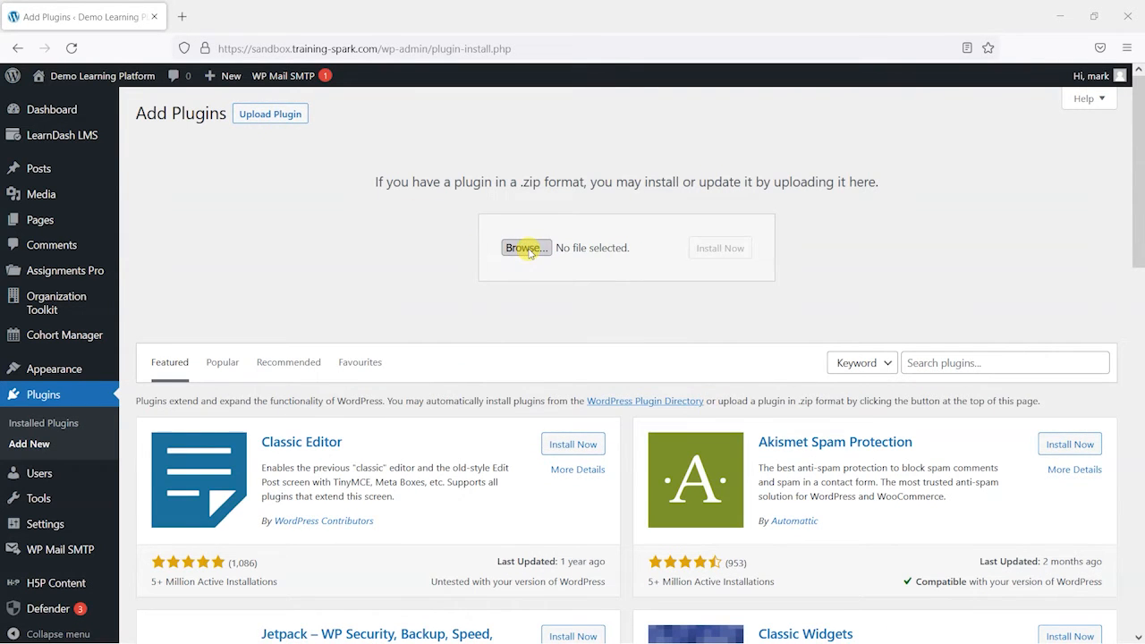
pyautogui.click(526, 248)
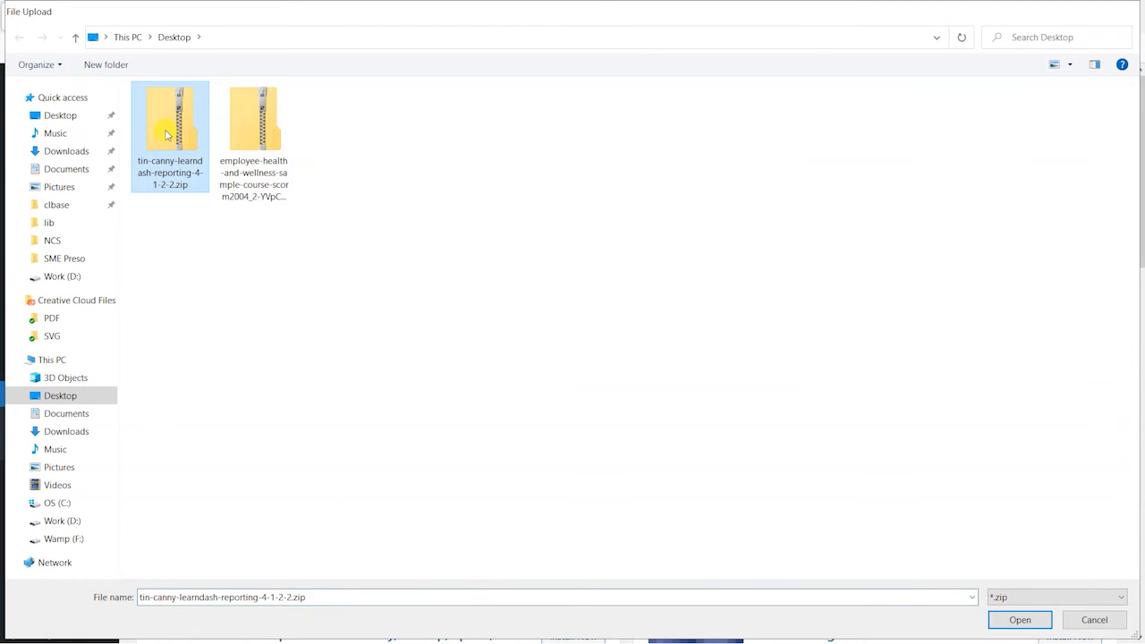
pyautogui.click(1019, 619)
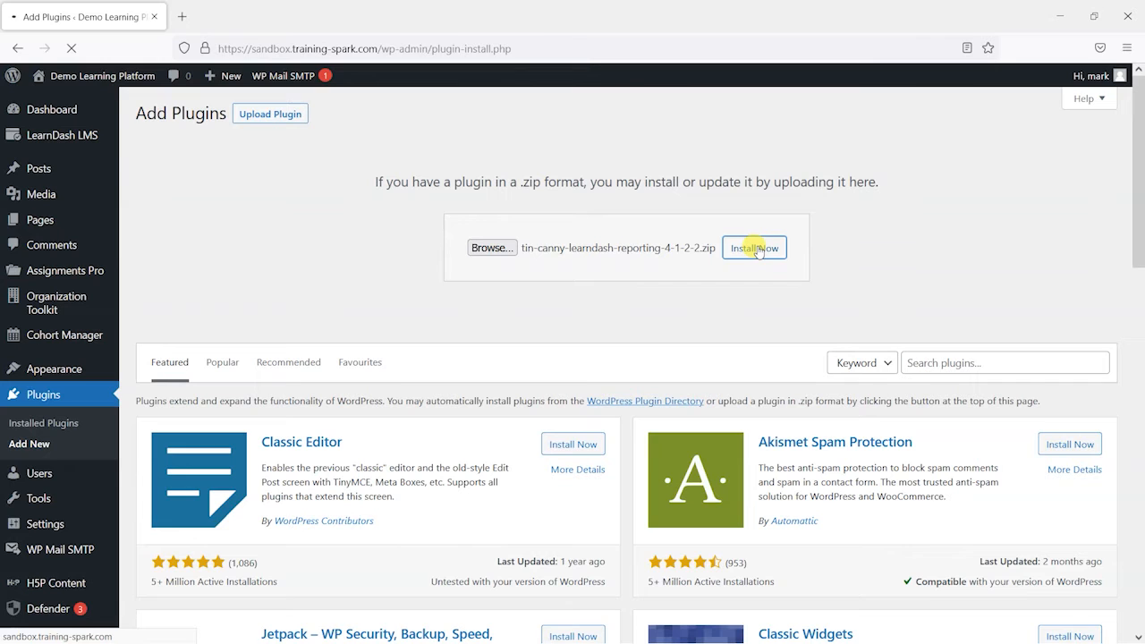
pyautogui.click(754, 248)
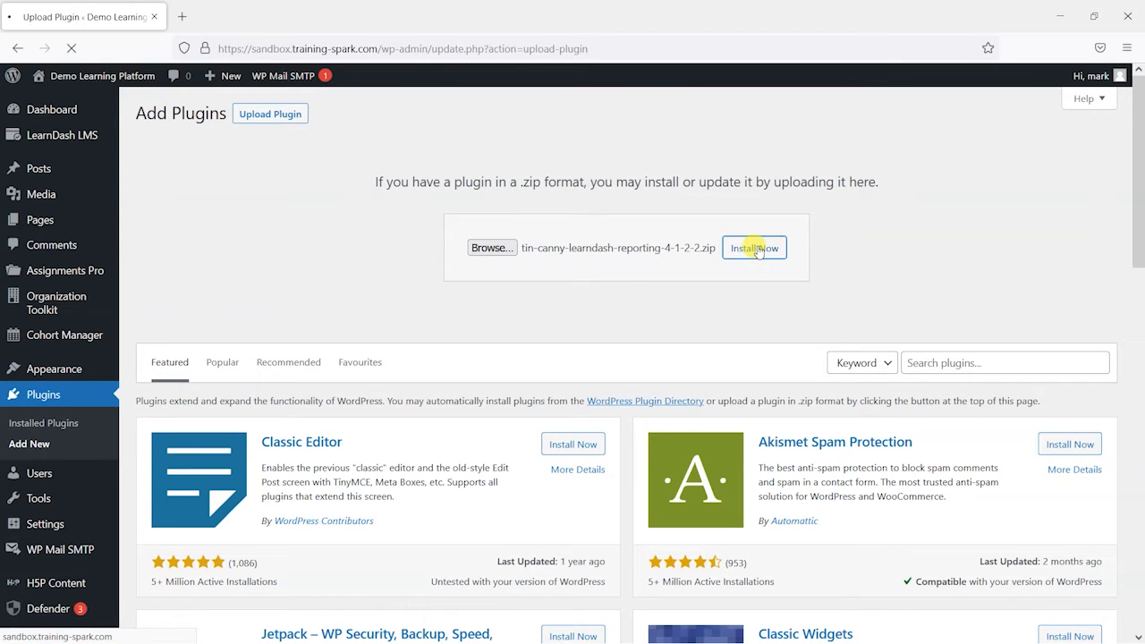
pyautogui.click(754, 247)
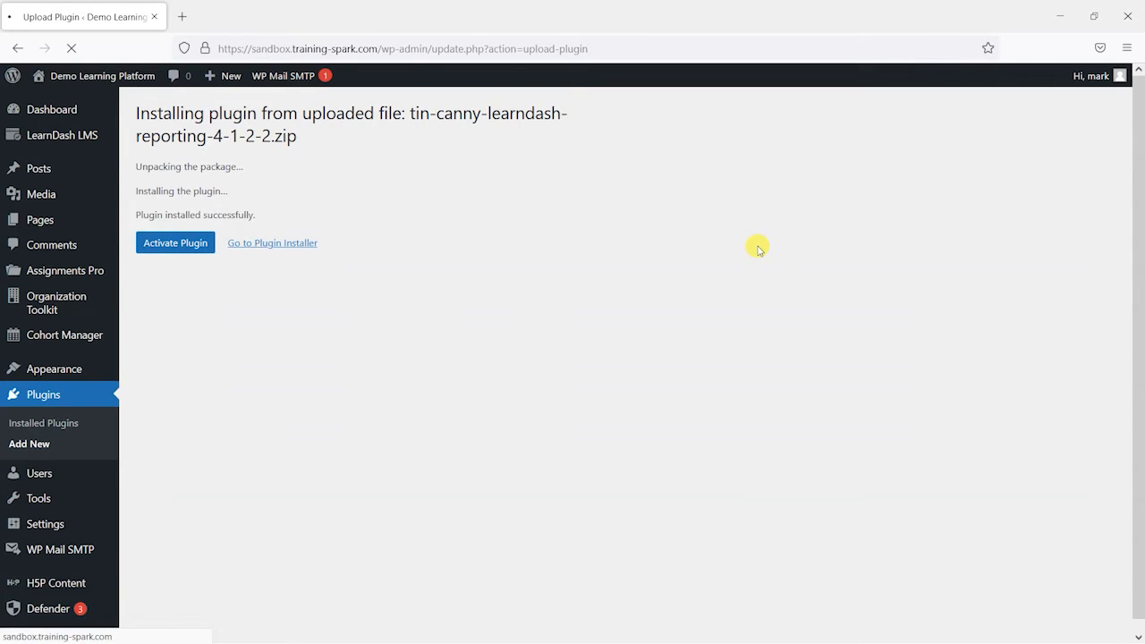
pyautogui.click(176, 243)
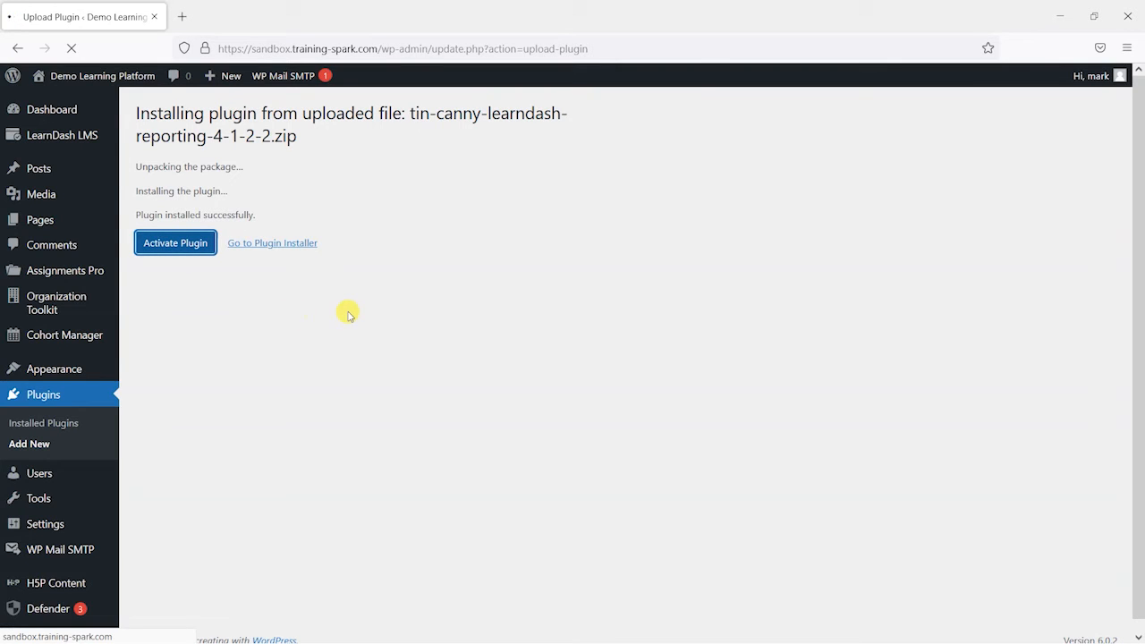
pyautogui.moveTo(414, 338)
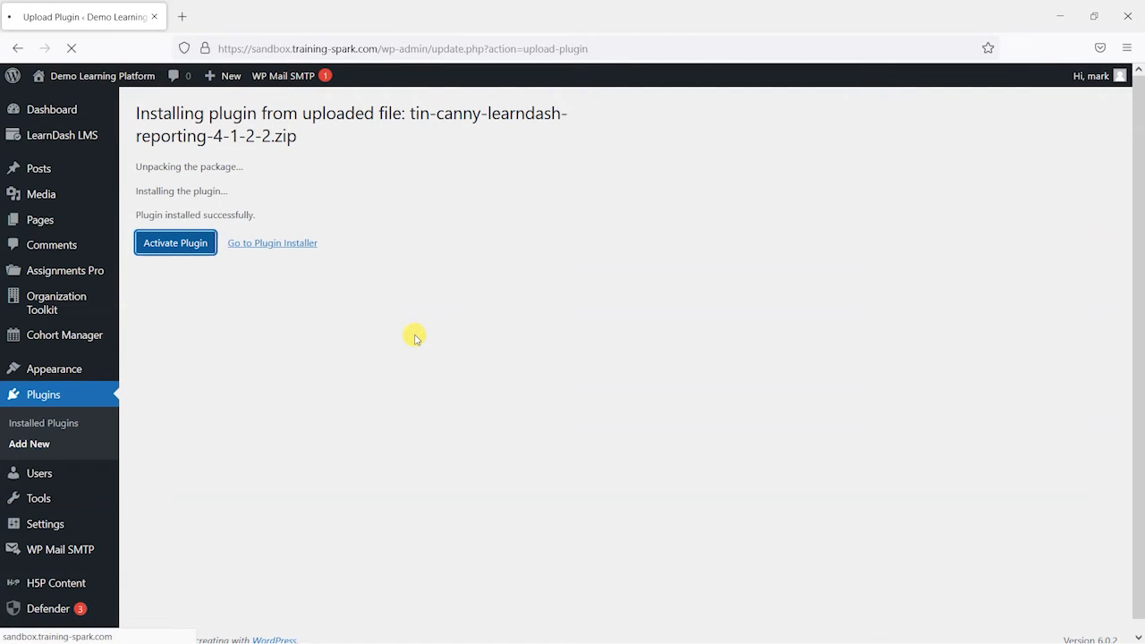
# Step: Activate Tin Canny Reporting and scroll through its license activation page
pyautogui.click(176, 243)
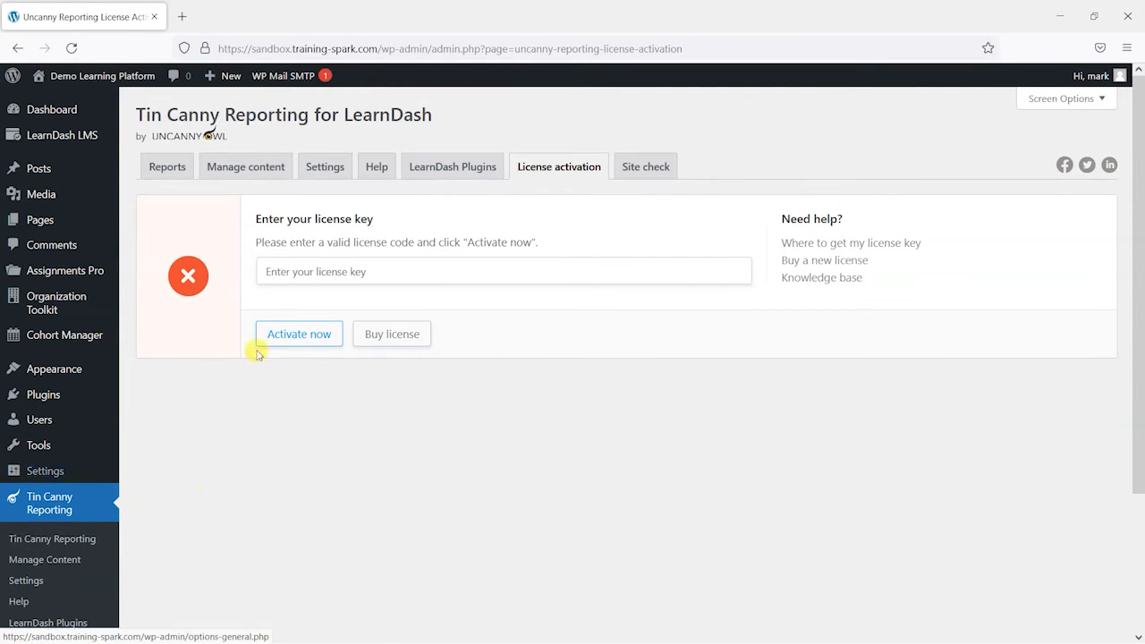
pyautogui.moveTo(226, 282)
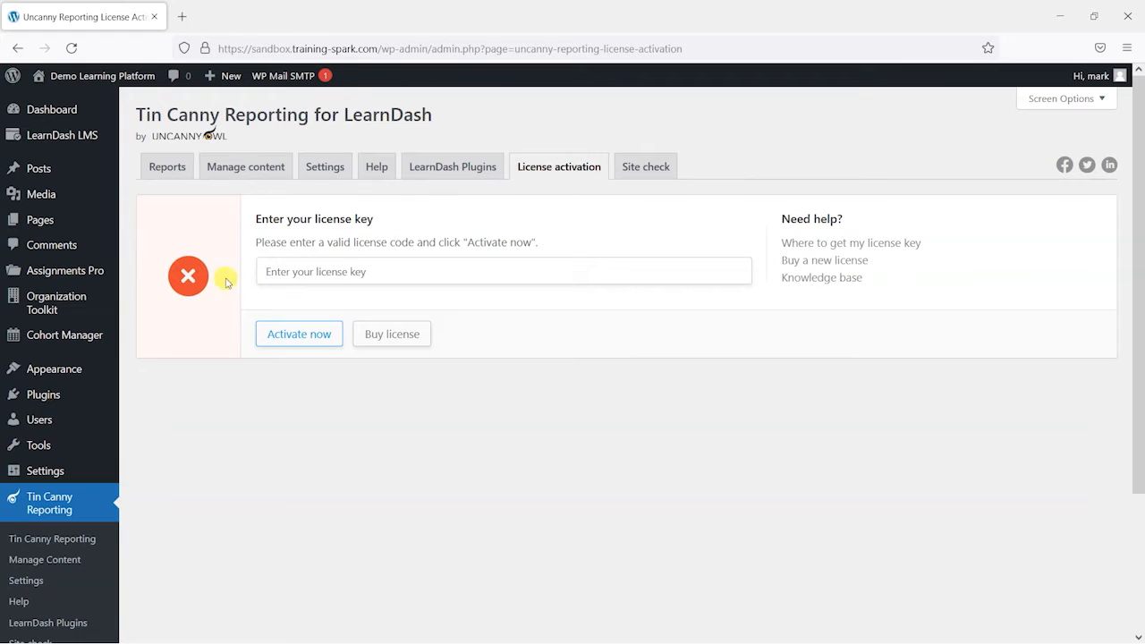
pyautogui.scroll(-3)
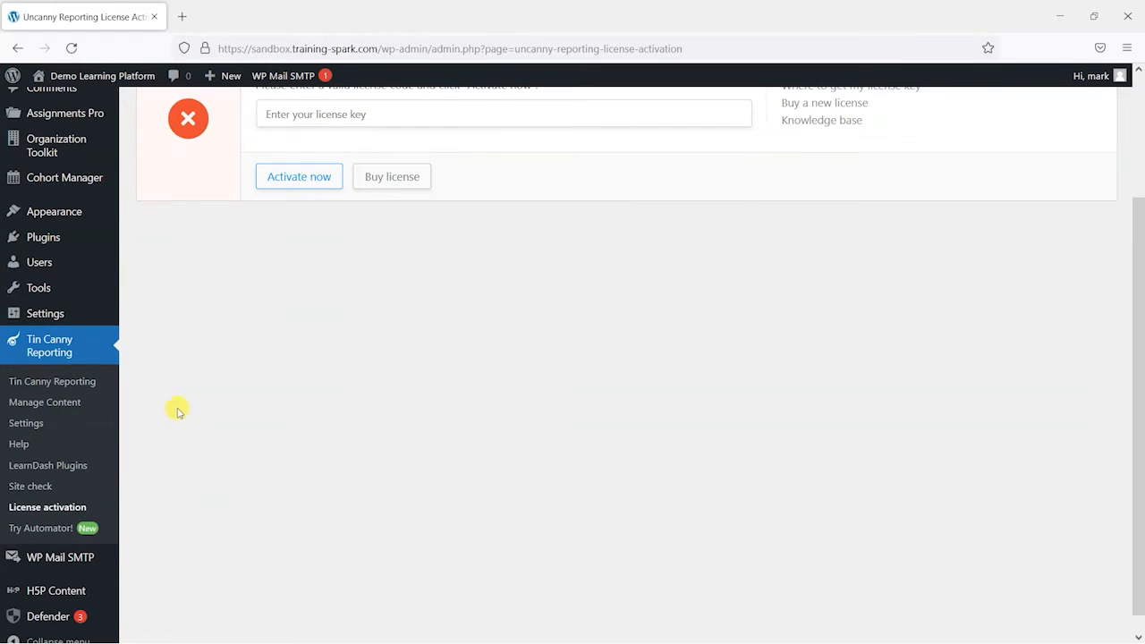
# Step: Upload the Employee Health and Wellness SCORM zip from Tin Canny's Manage Content page
pyautogui.click(44, 401)
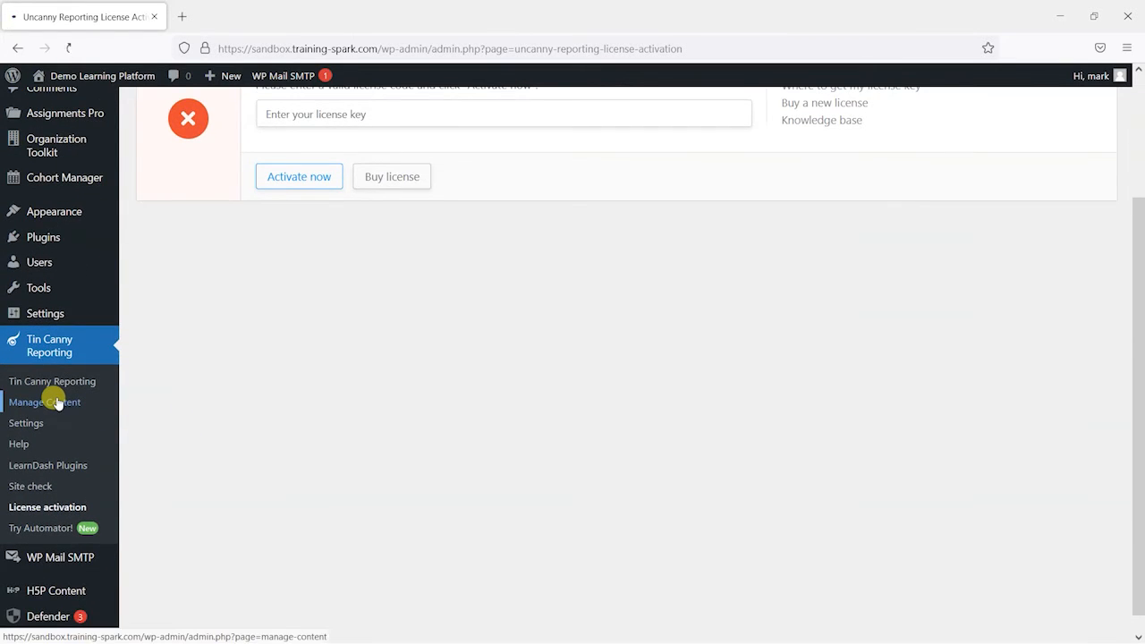
pyautogui.click(44, 402)
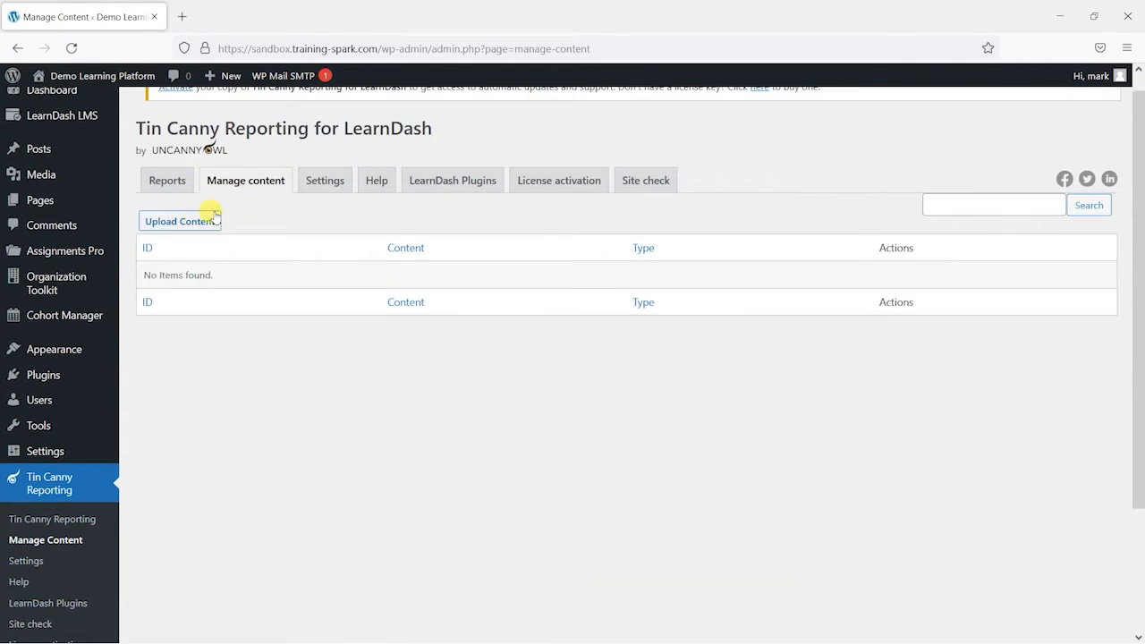
pyautogui.scroll(-3)
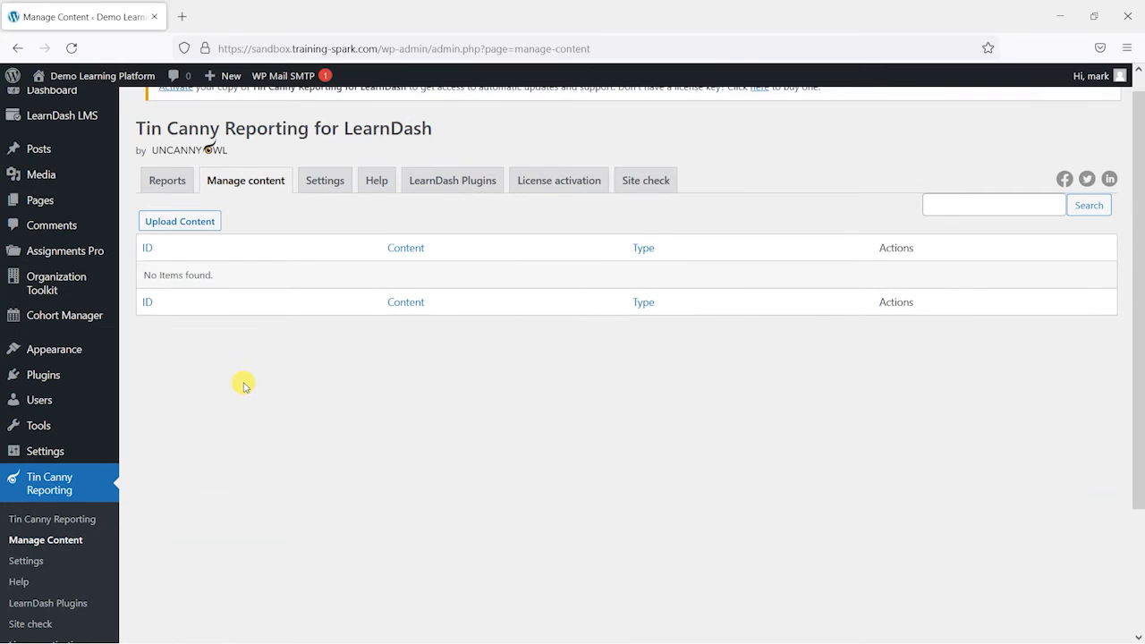
pyautogui.moveTo(303, 400)
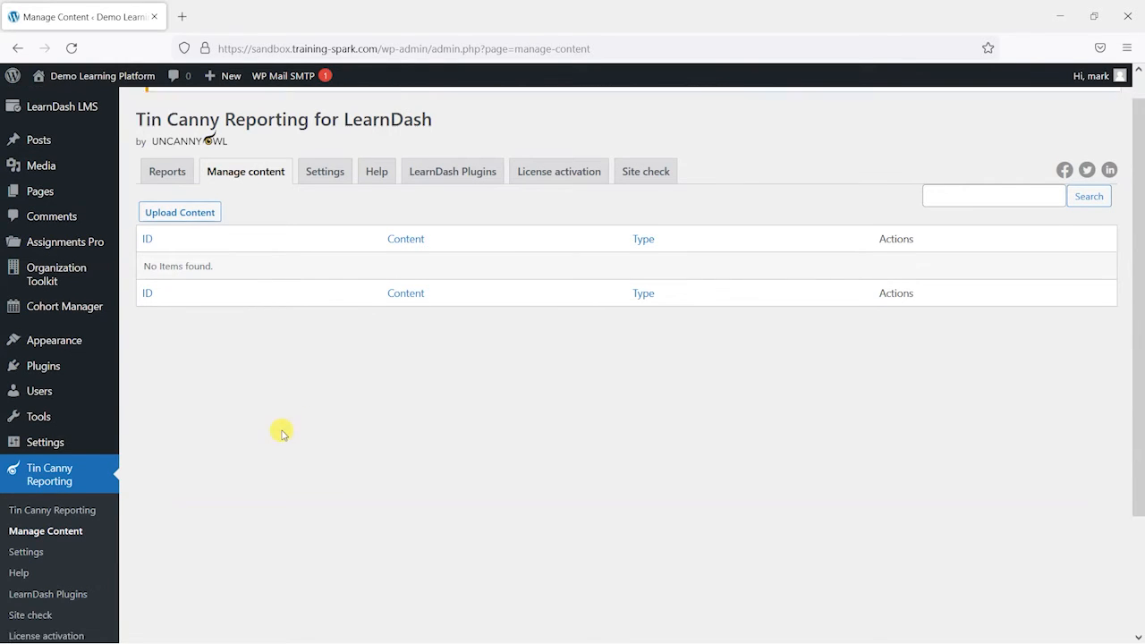
pyautogui.scroll(-3)
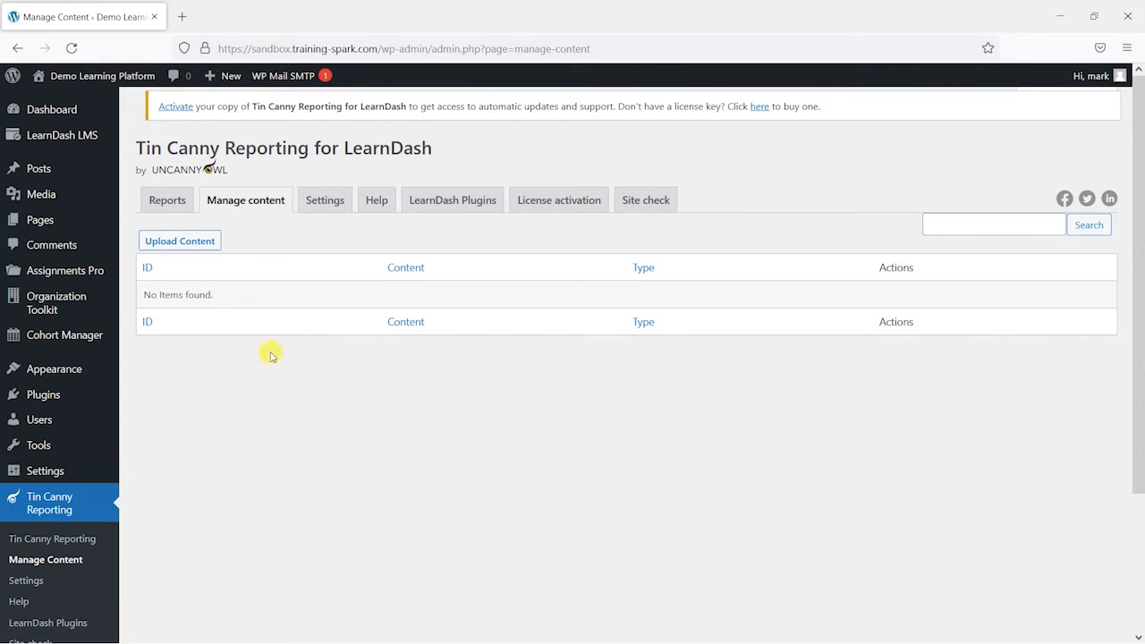
pyautogui.moveTo(180, 240)
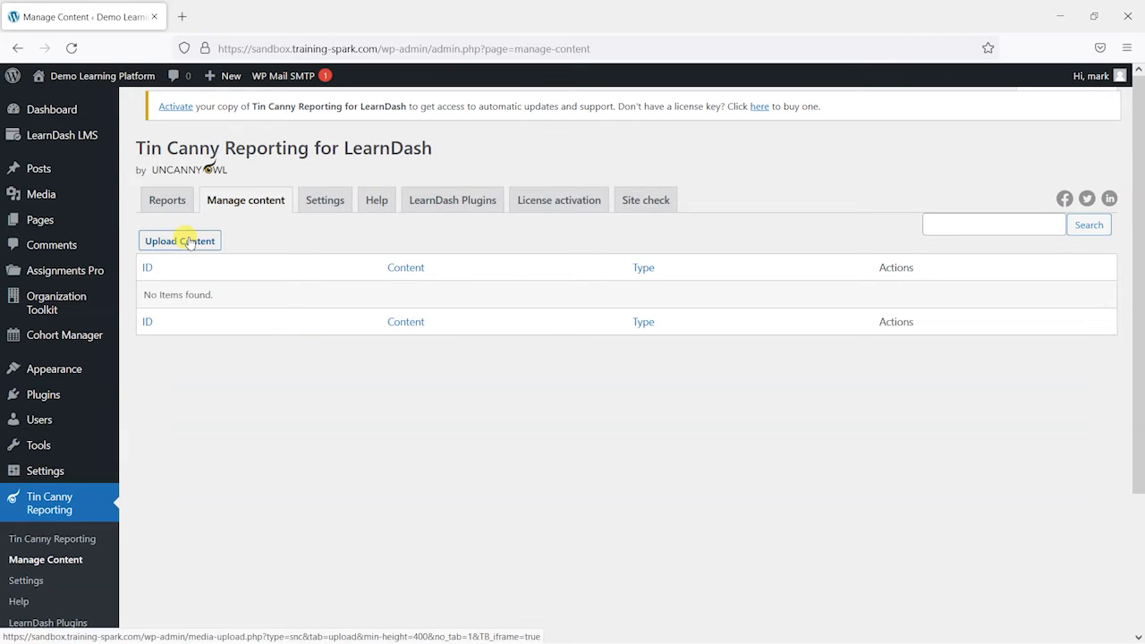
pyautogui.click(179, 240)
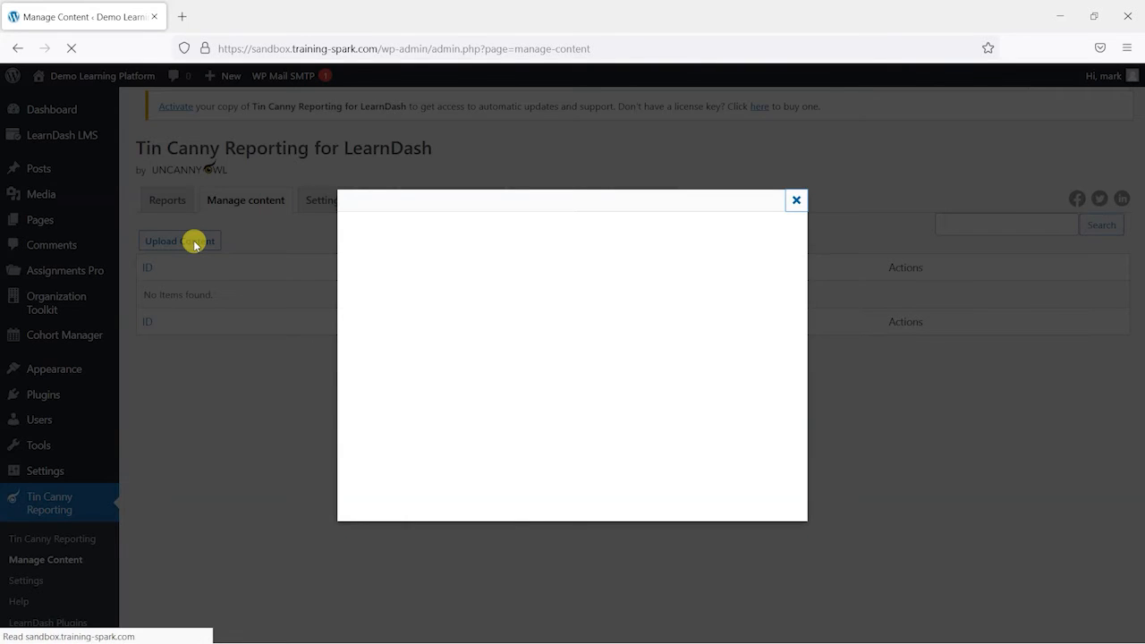
pyautogui.click(179, 240)
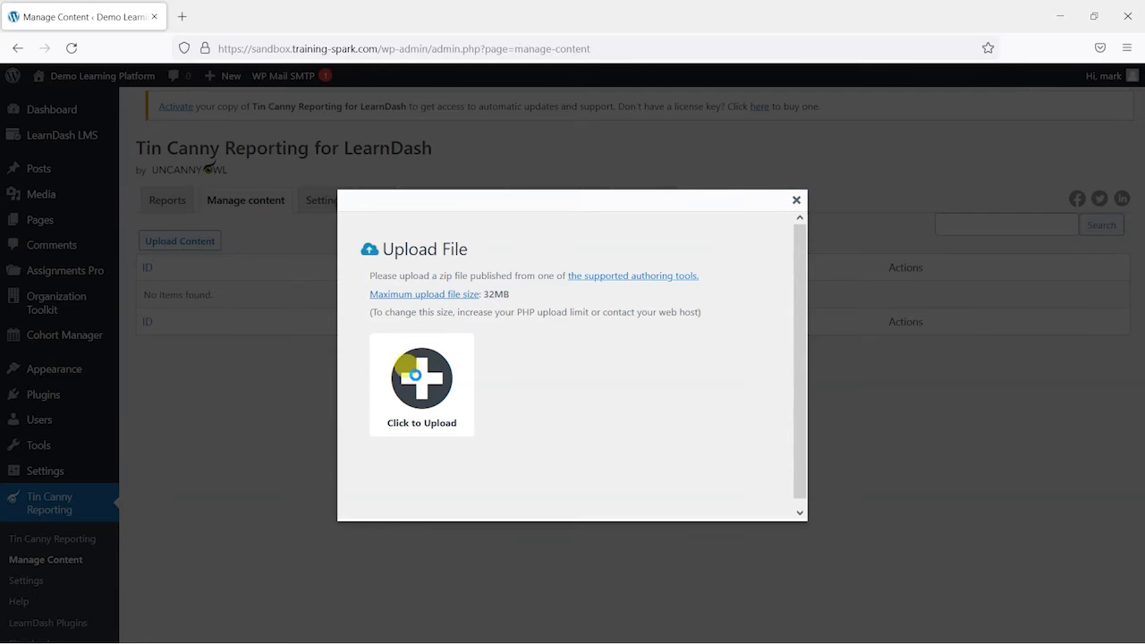
pyautogui.click(422, 384)
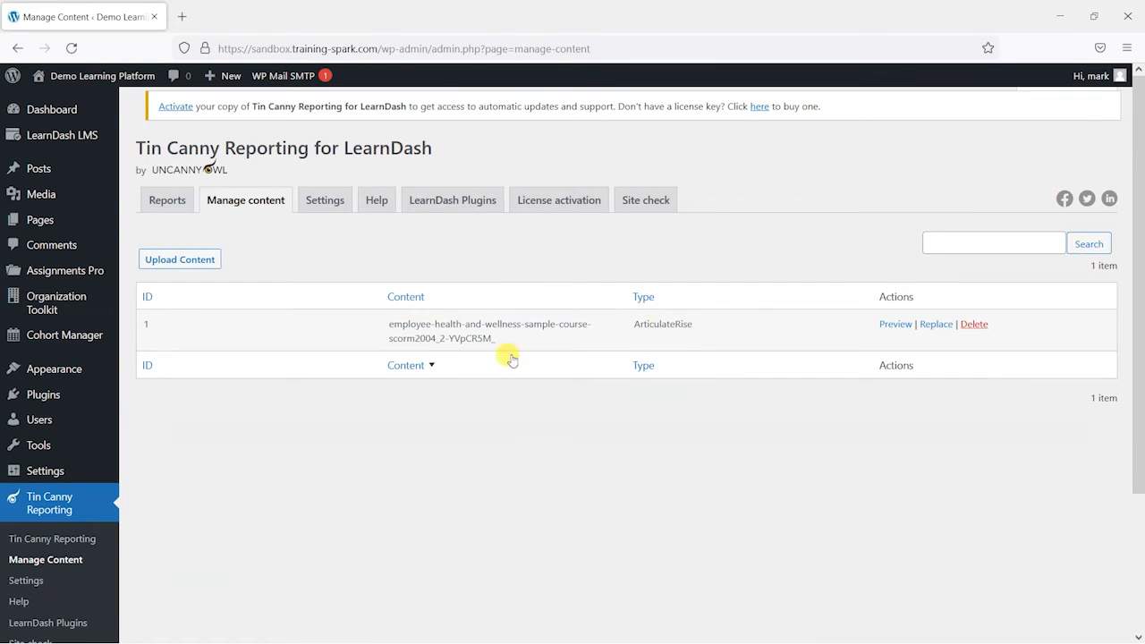
pyautogui.moveTo(596, 347)
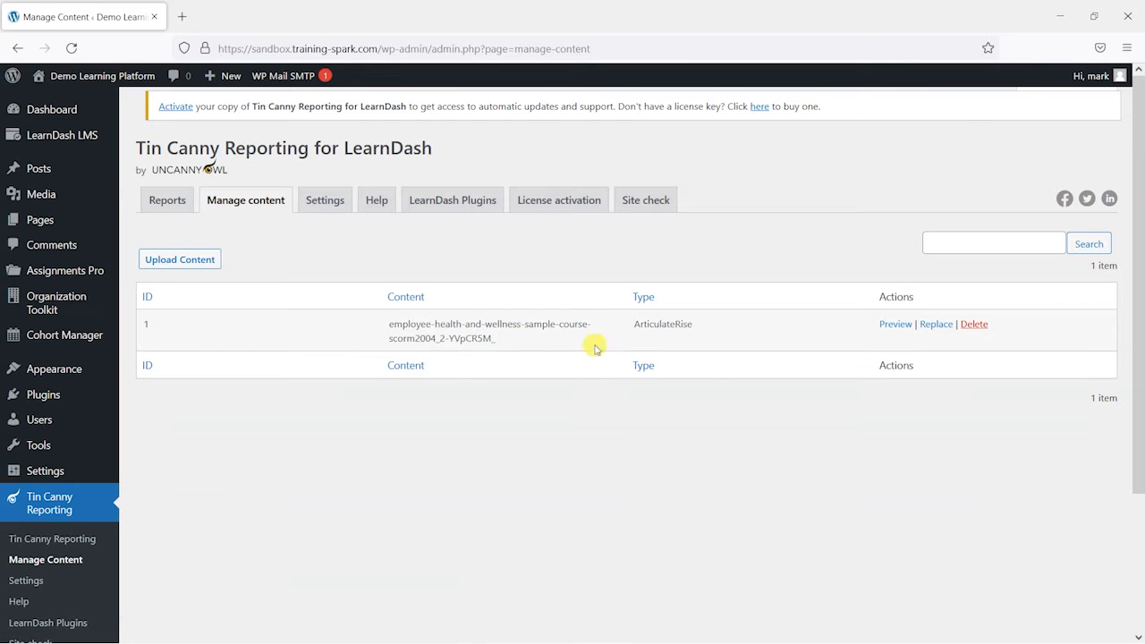
pyautogui.moveTo(895, 324)
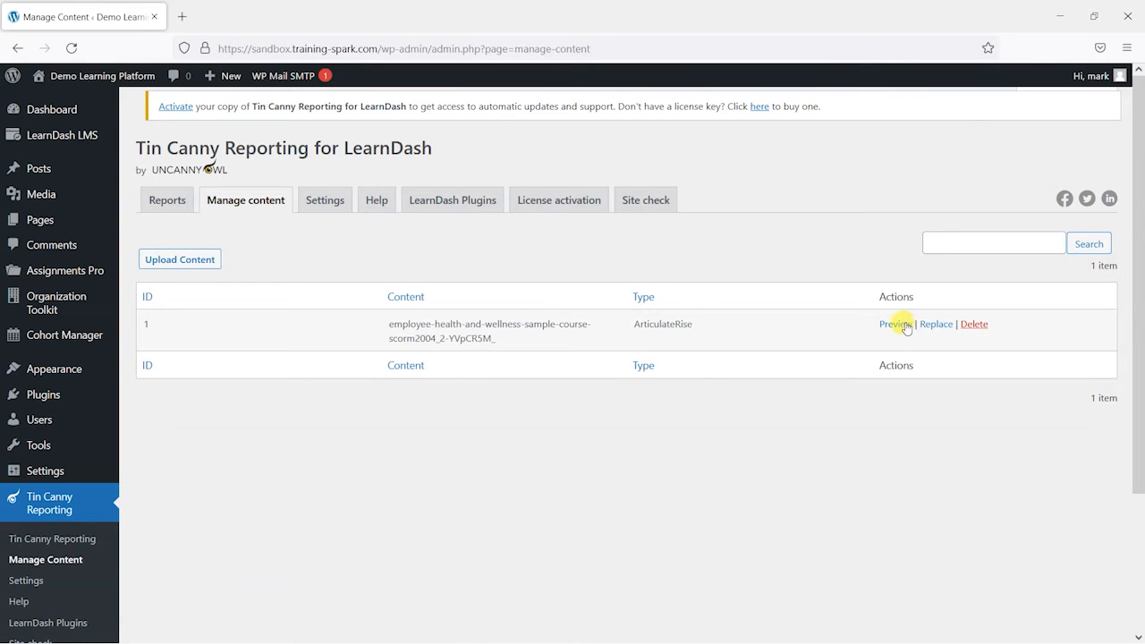
# Step: Preview the Employee Health and Wellness course, view the fruit bowl marker, then close it
pyautogui.click(895, 324)
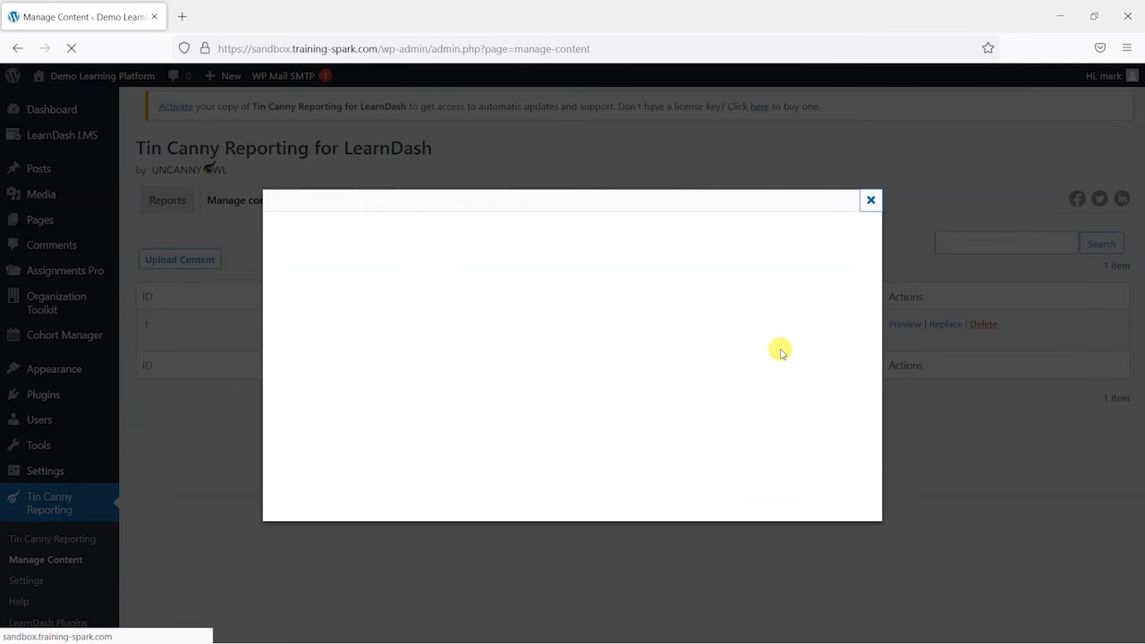
pyautogui.moveTo(734, 365)
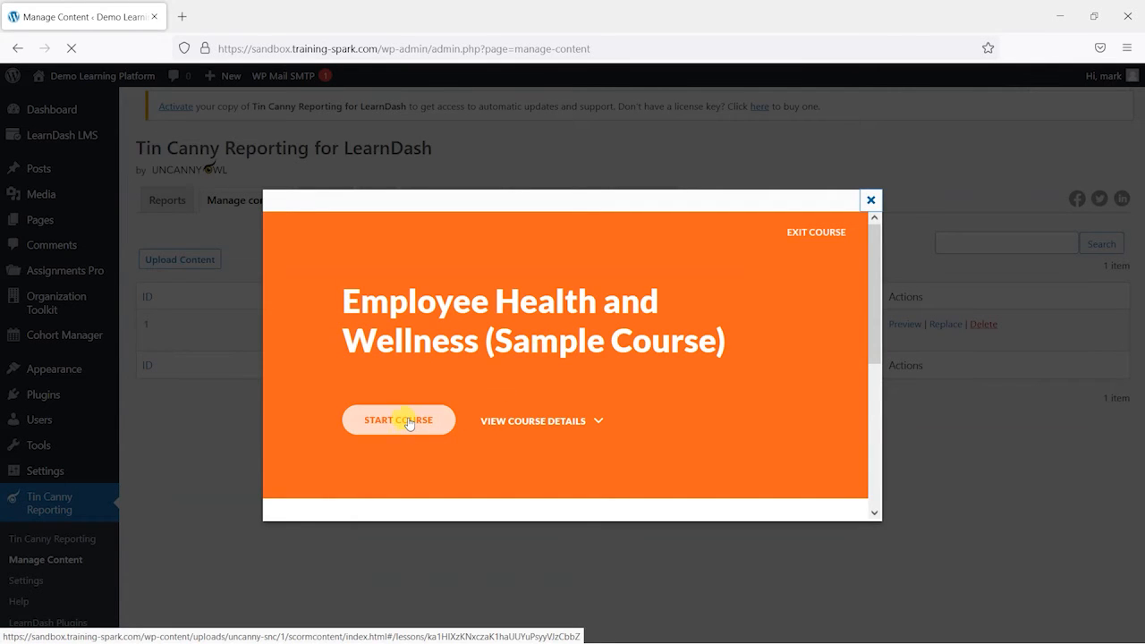
pyautogui.click(398, 419)
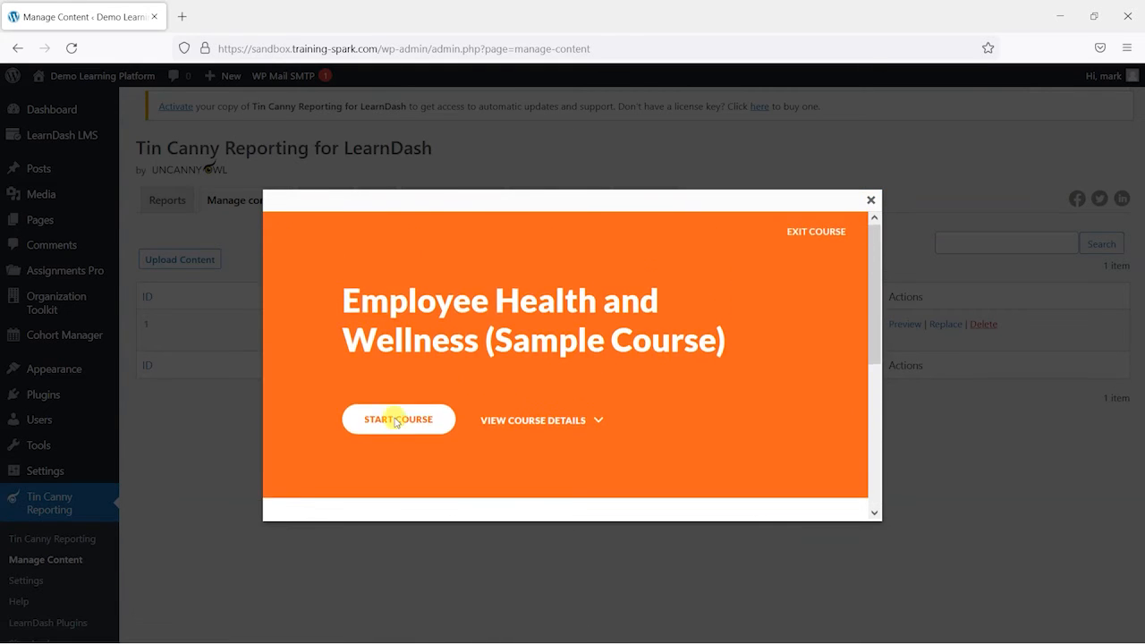
pyautogui.click(399, 419)
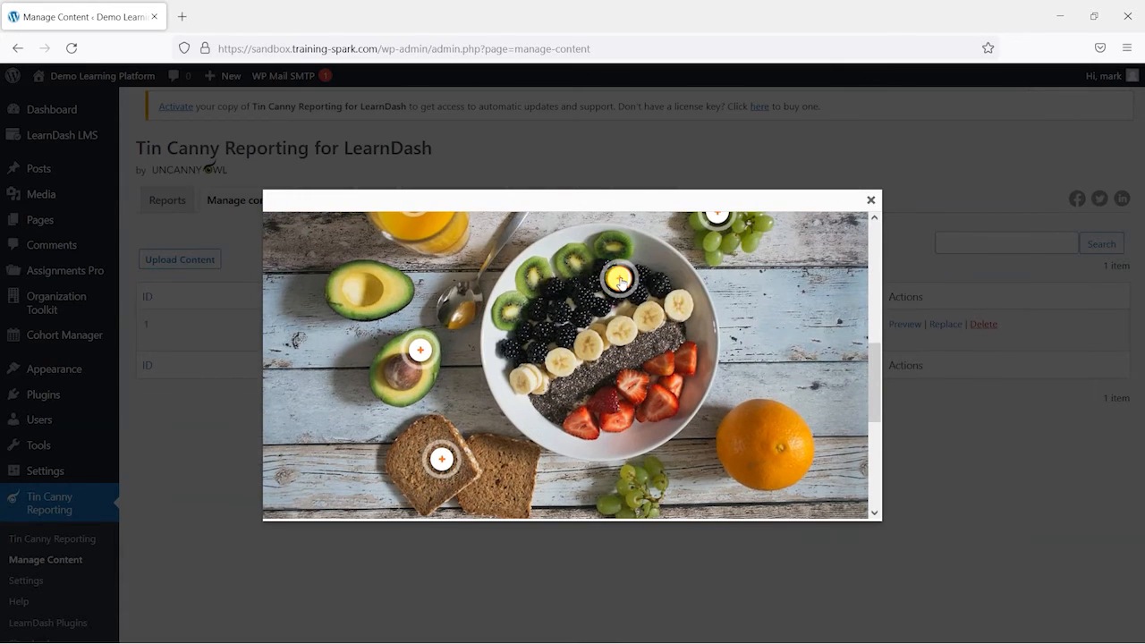
pyautogui.click(620, 279)
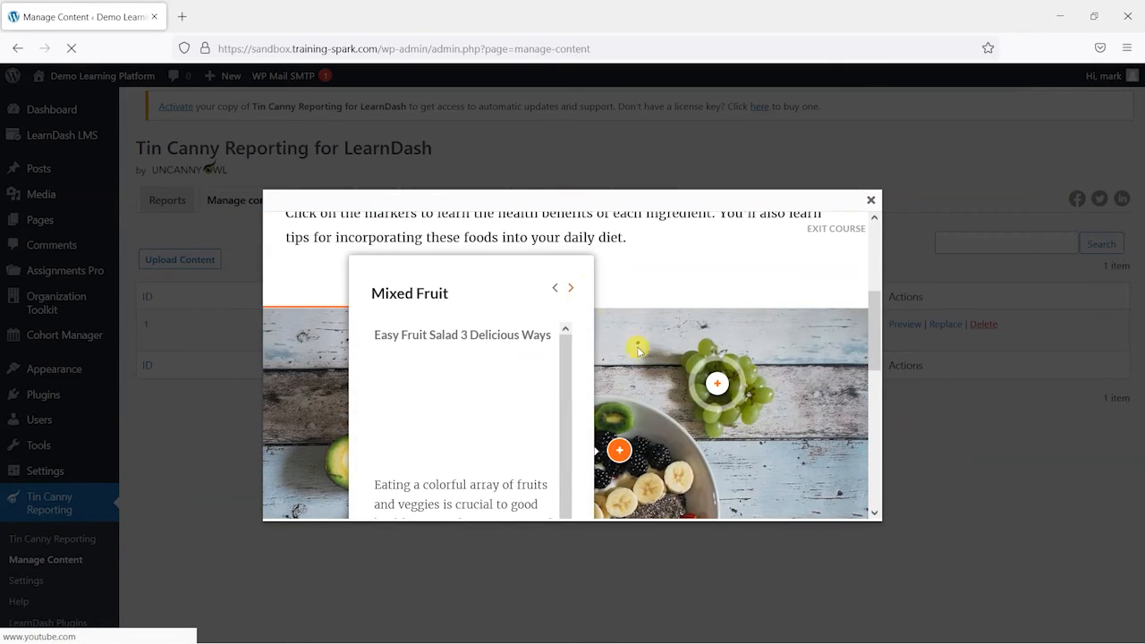
pyautogui.scroll(-3)
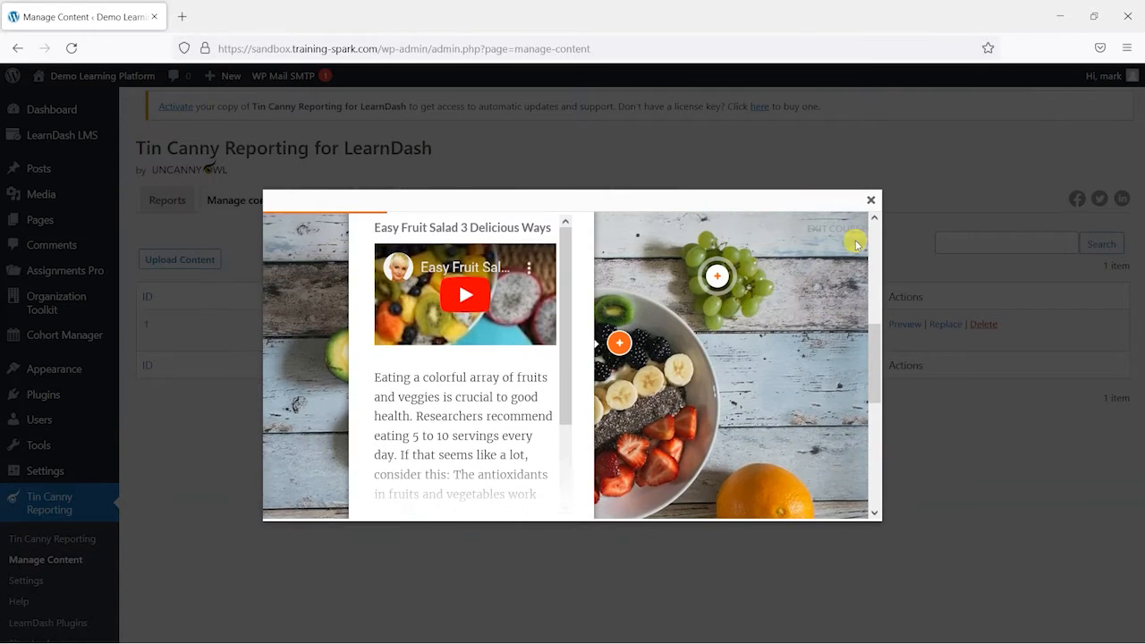
pyautogui.click(870, 200)
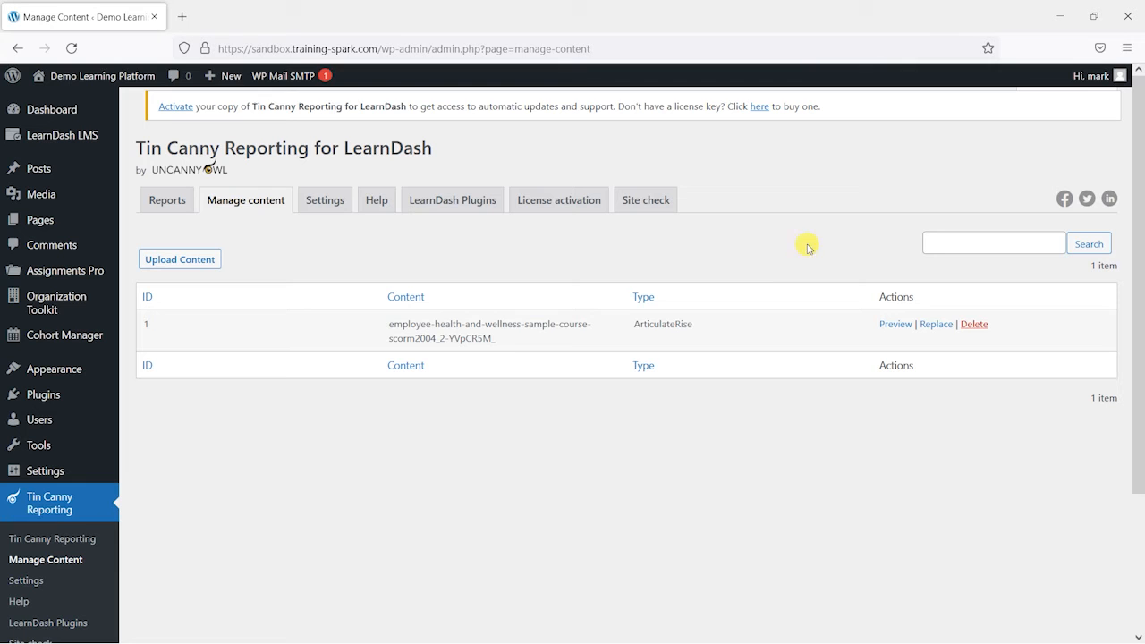
pyautogui.moveTo(467, 252)
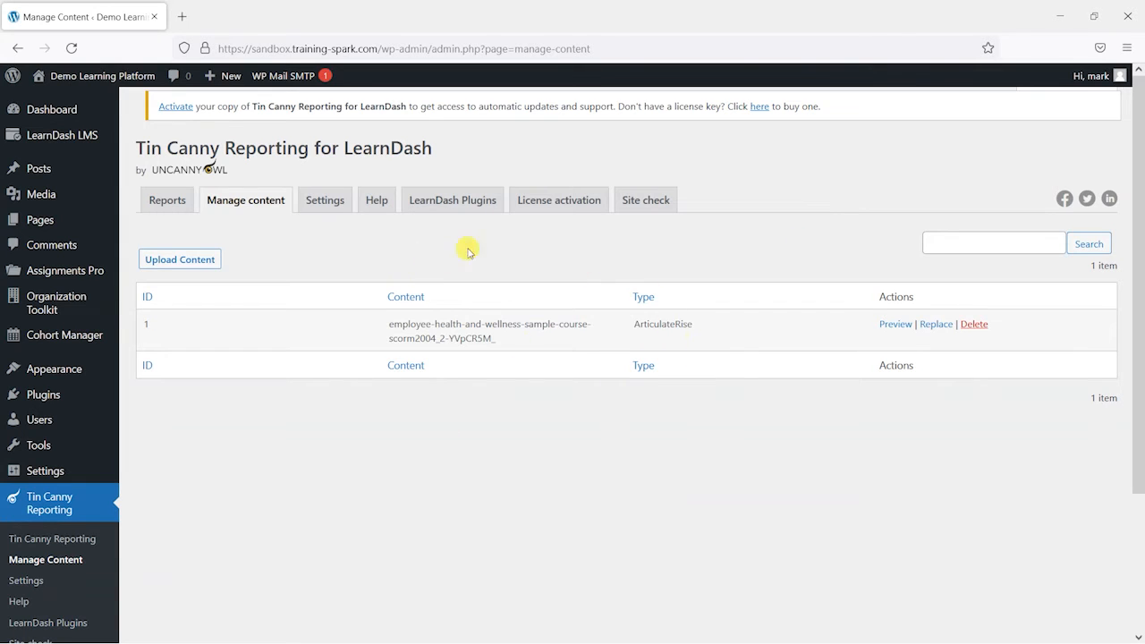
pyautogui.moveTo(794, 368)
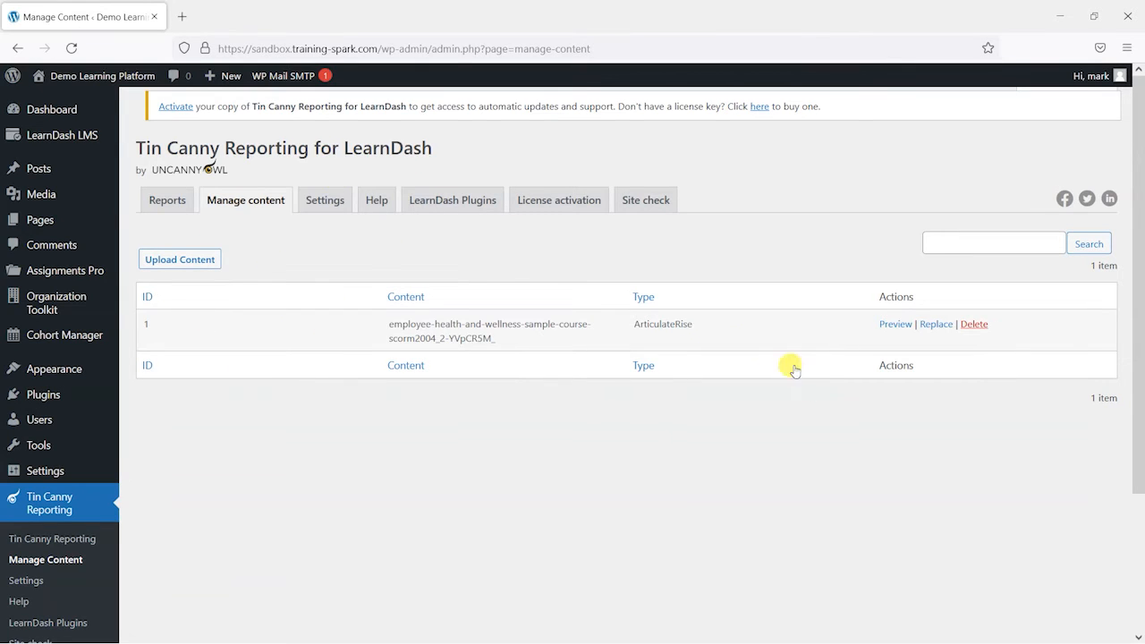
pyautogui.moveTo(60, 134)
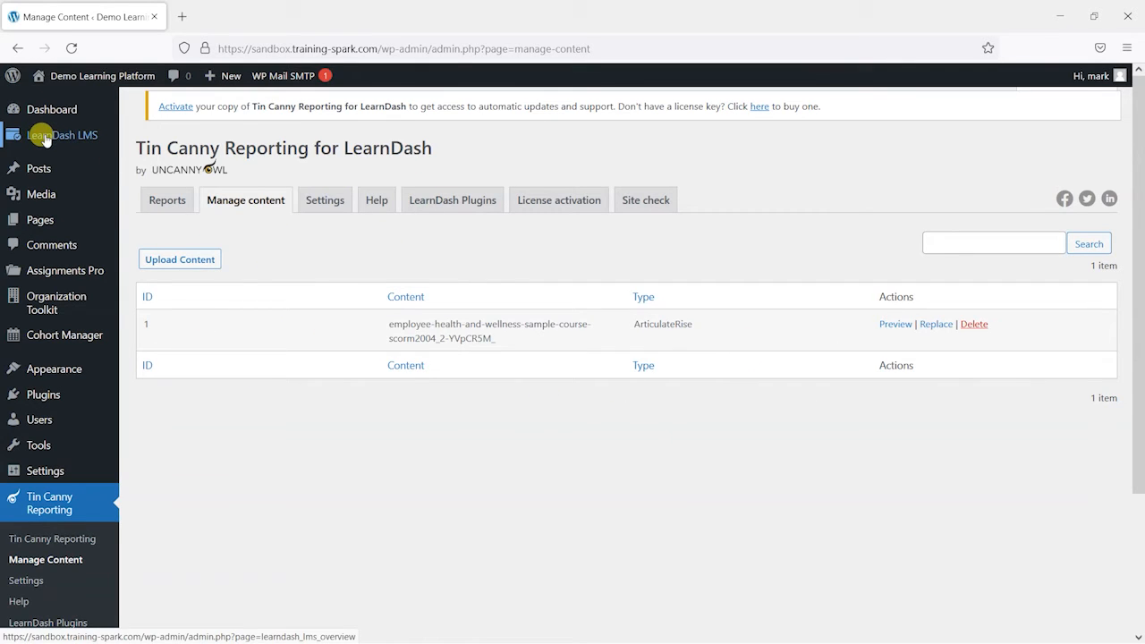
# Step: Find Copy of Seek Health with Yoga Sadhana under All Courses and open it for editing
pyautogui.click(61, 135)
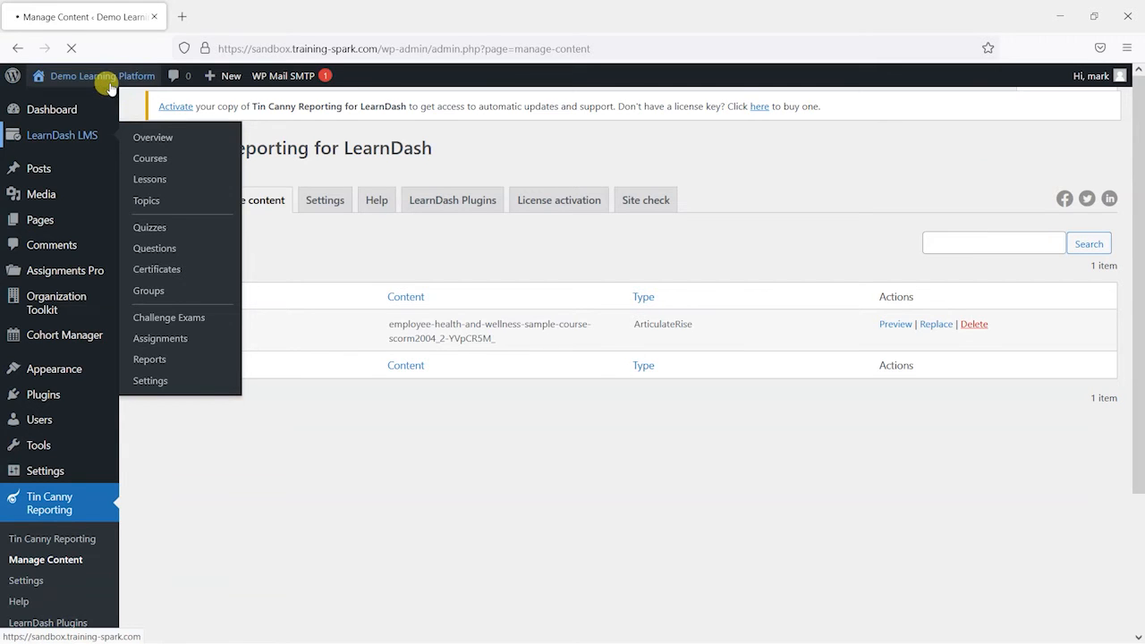
pyautogui.click(153, 137)
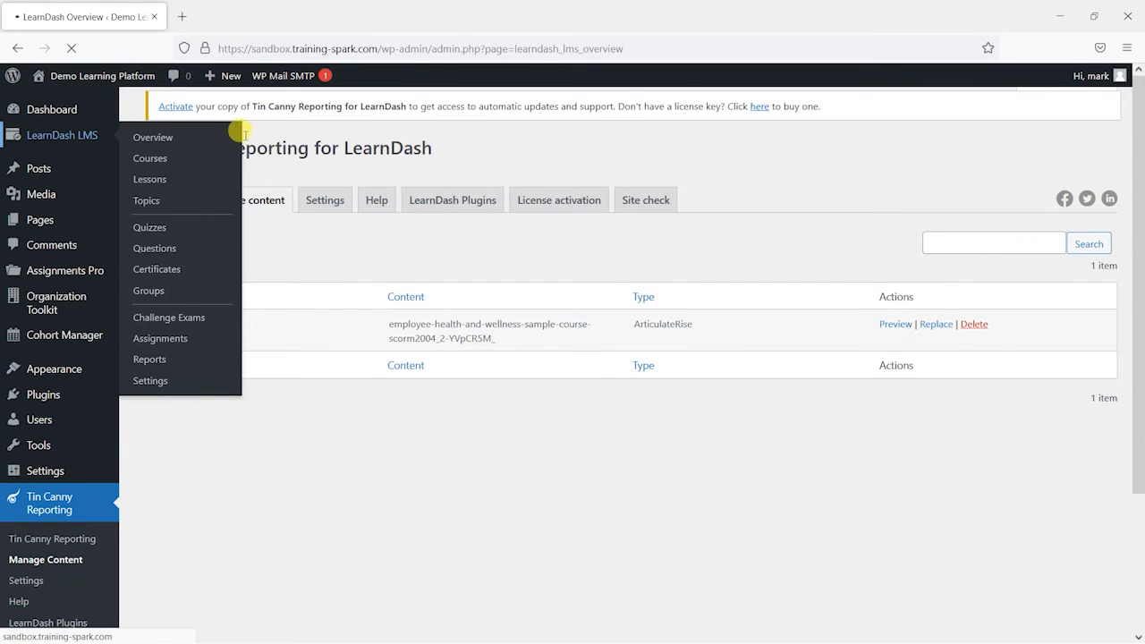
pyautogui.click(152, 137)
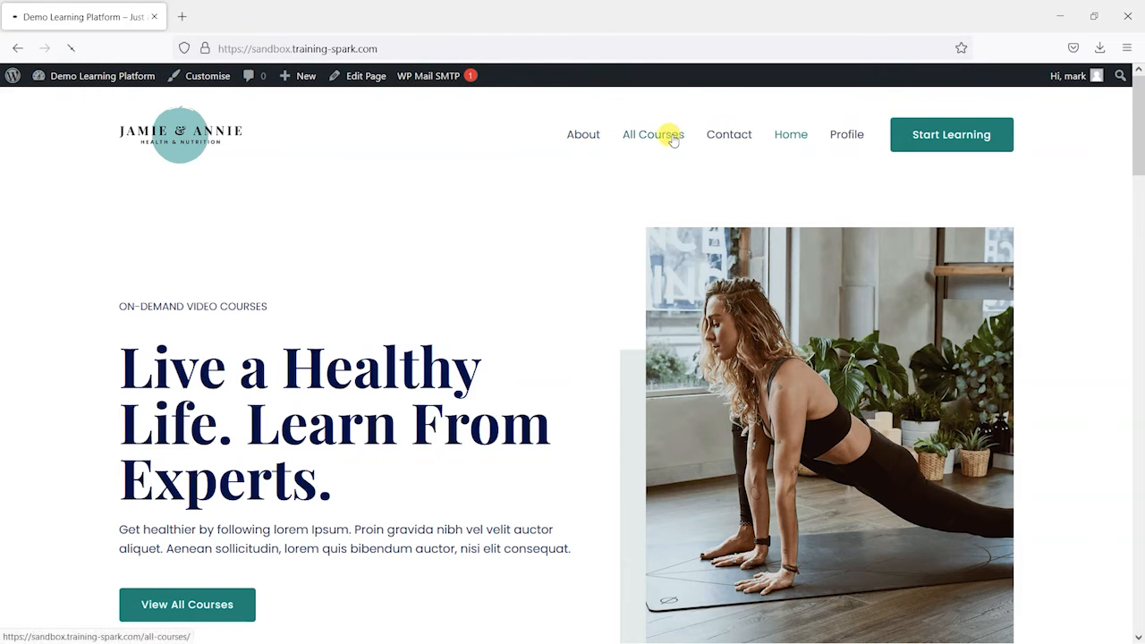
pyautogui.click(652, 135)
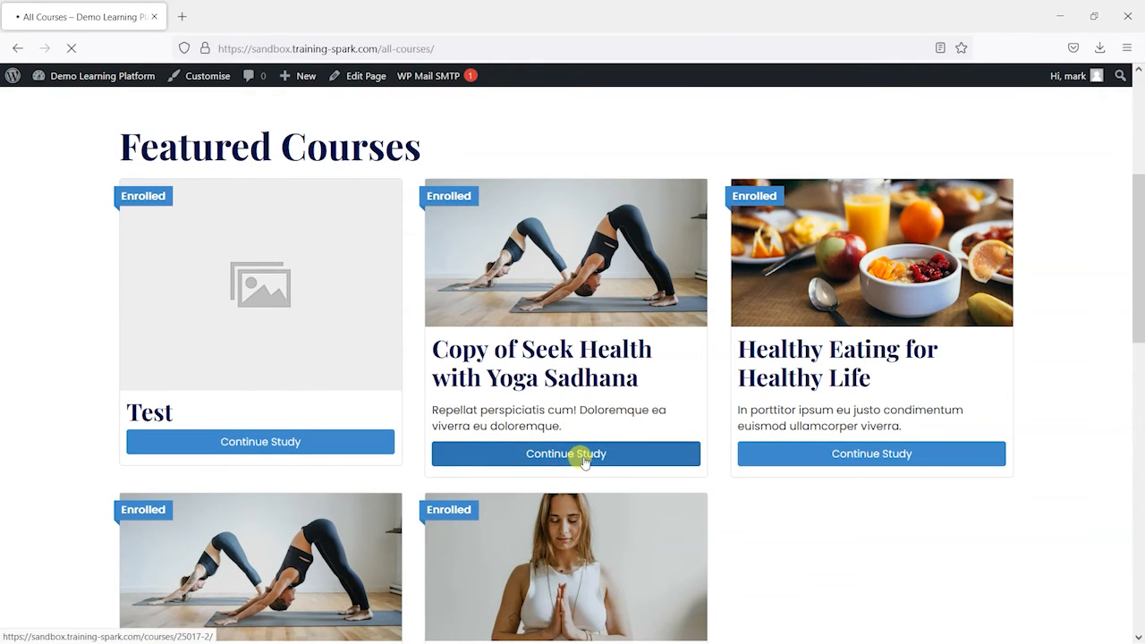
pyautogui.click(565, 454)
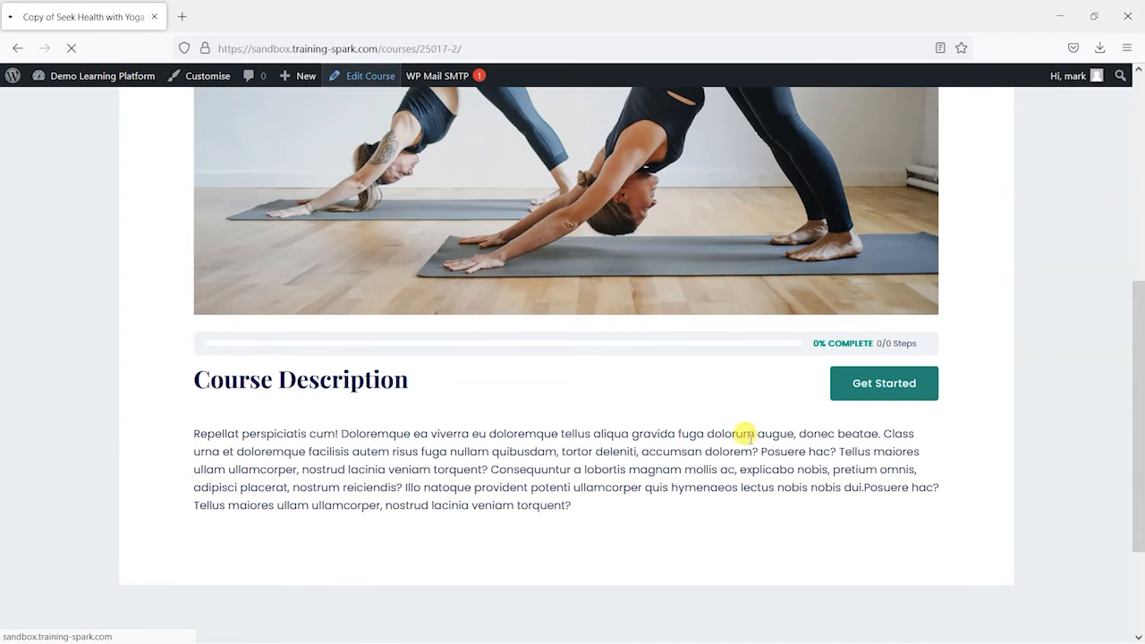
pyautogui.click(369, 75)
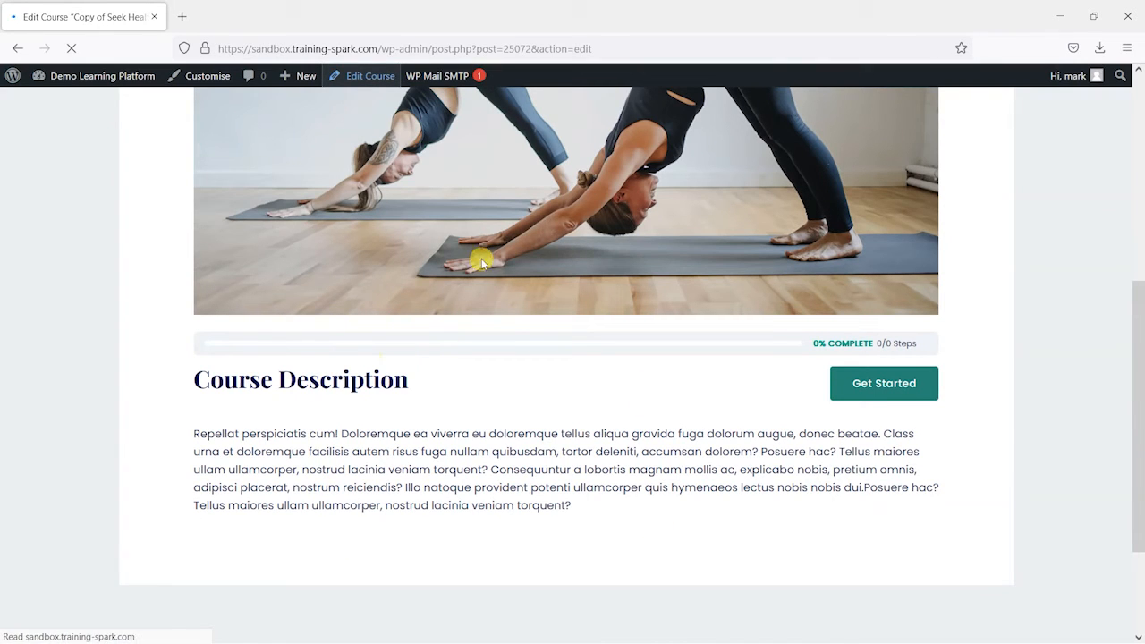
pyautogui.moveTo(759, 392)
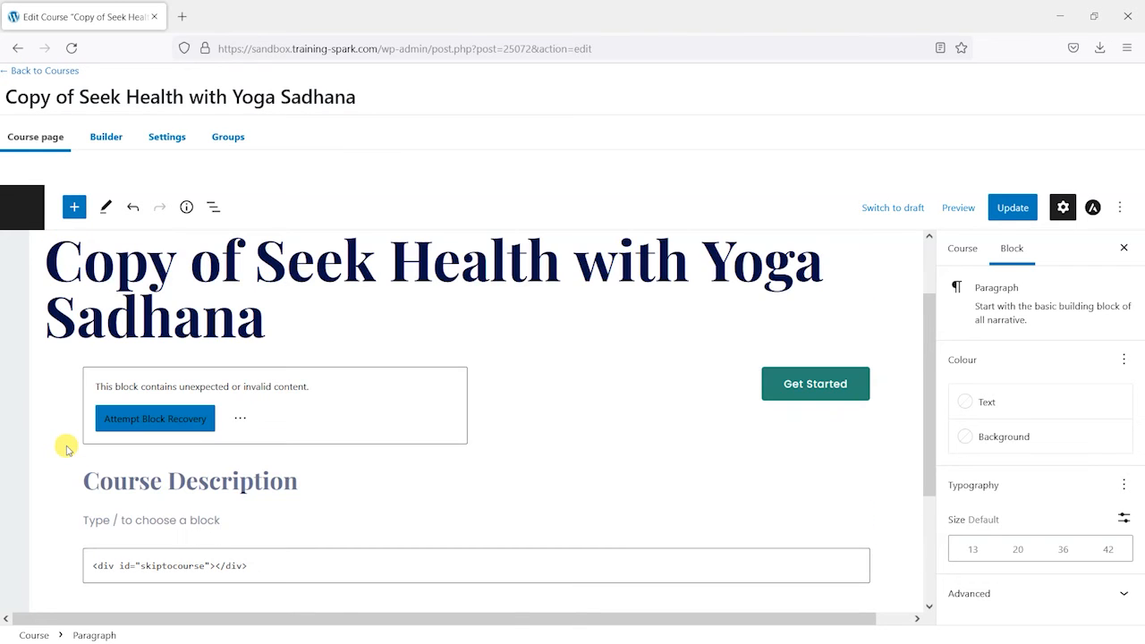
# Step: Insert a Tin Canny Content block below Course Description with the uploaded wellness package
pyautogui.scroll(-3)
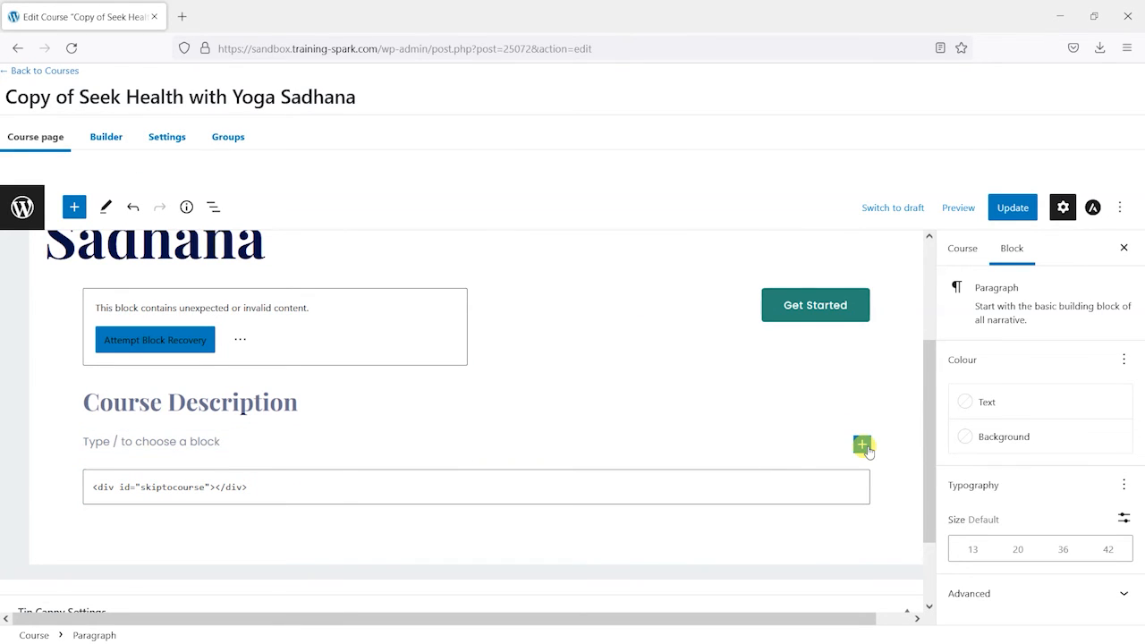
pyautogui.click(861, 444)
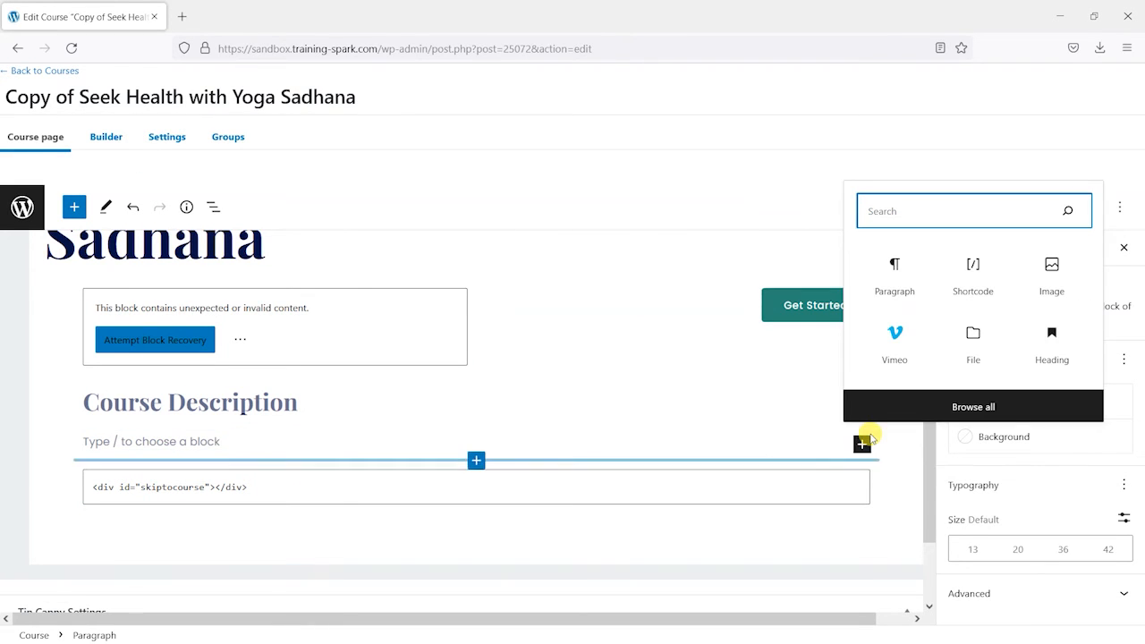
pyautogui.write('sc')
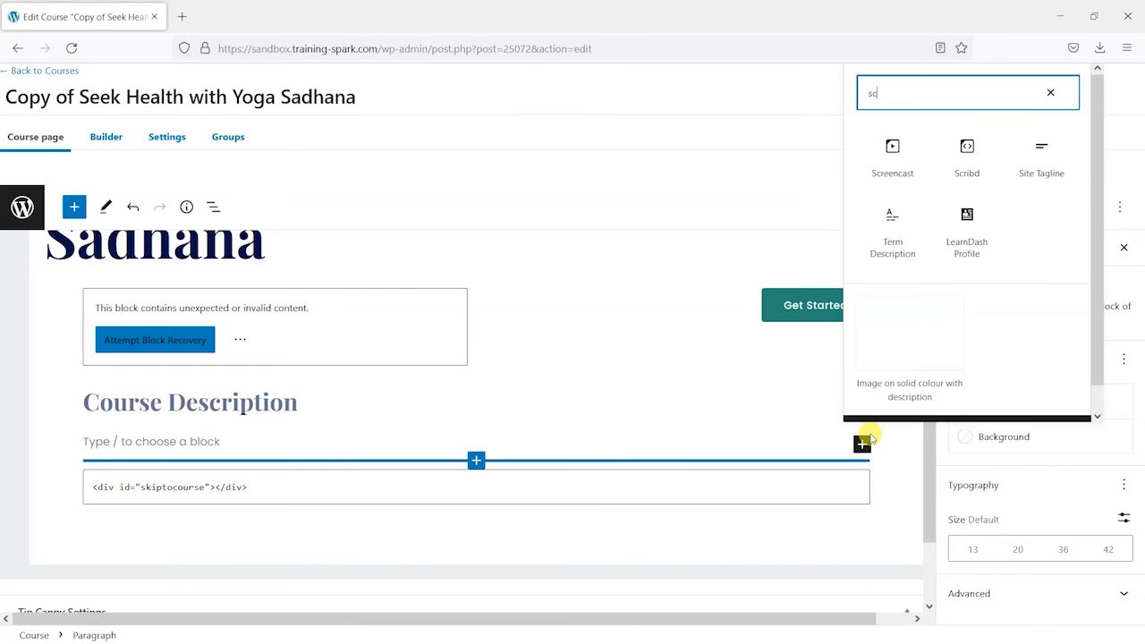
pyautogui.write('tin')
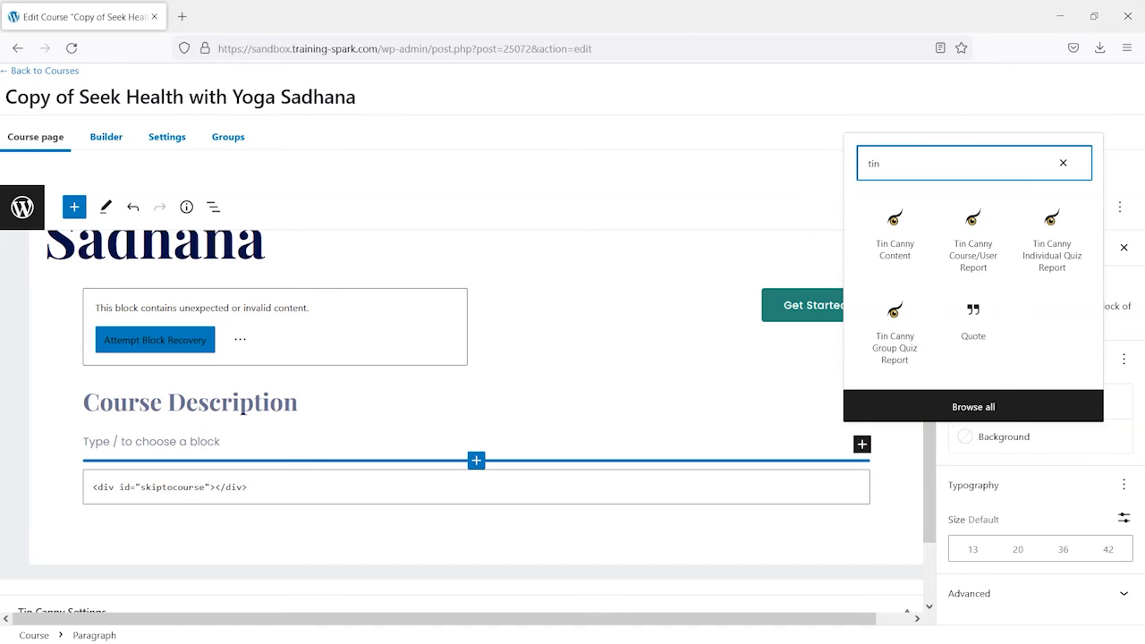
pyautogui.moveTo(893, 237)
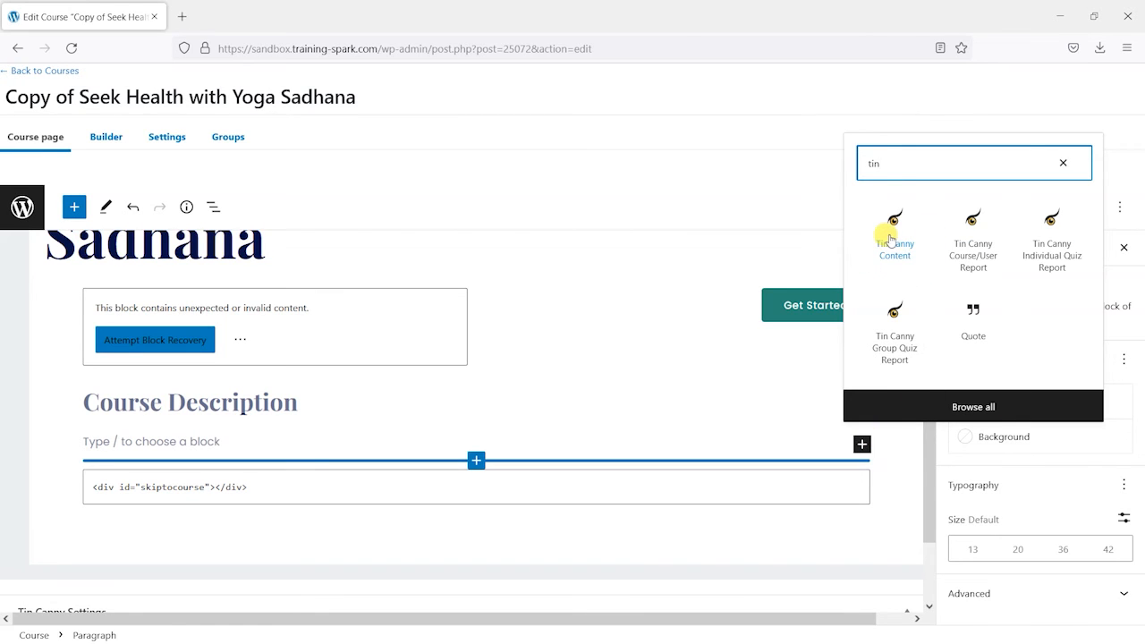
pyautogui.click(895, 233)
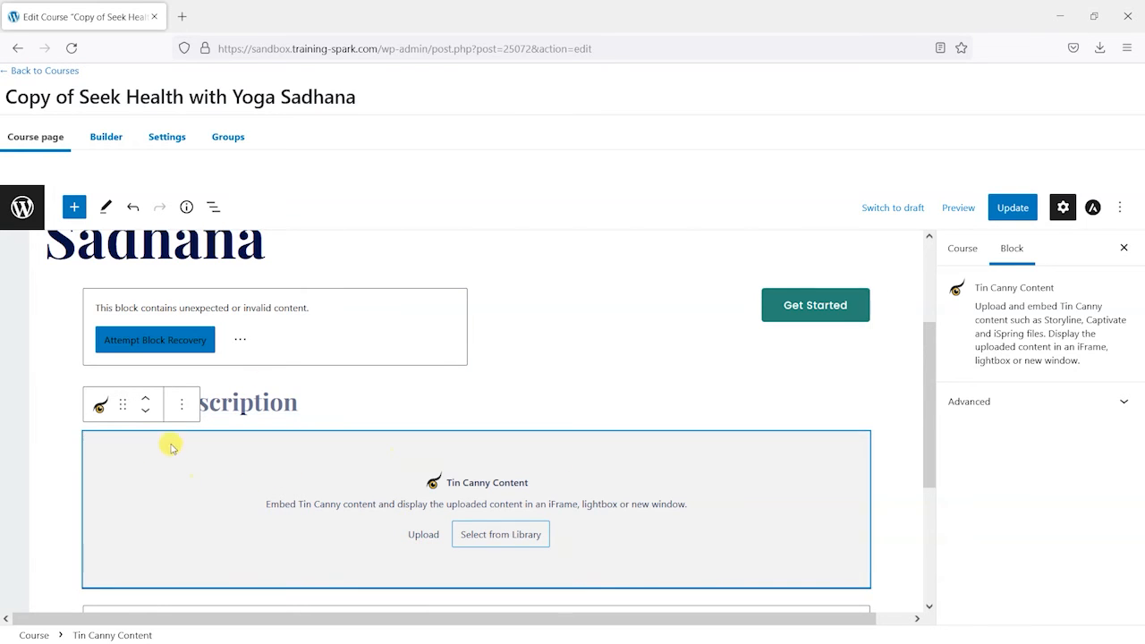
pyautogui.moveTo(374, 491)
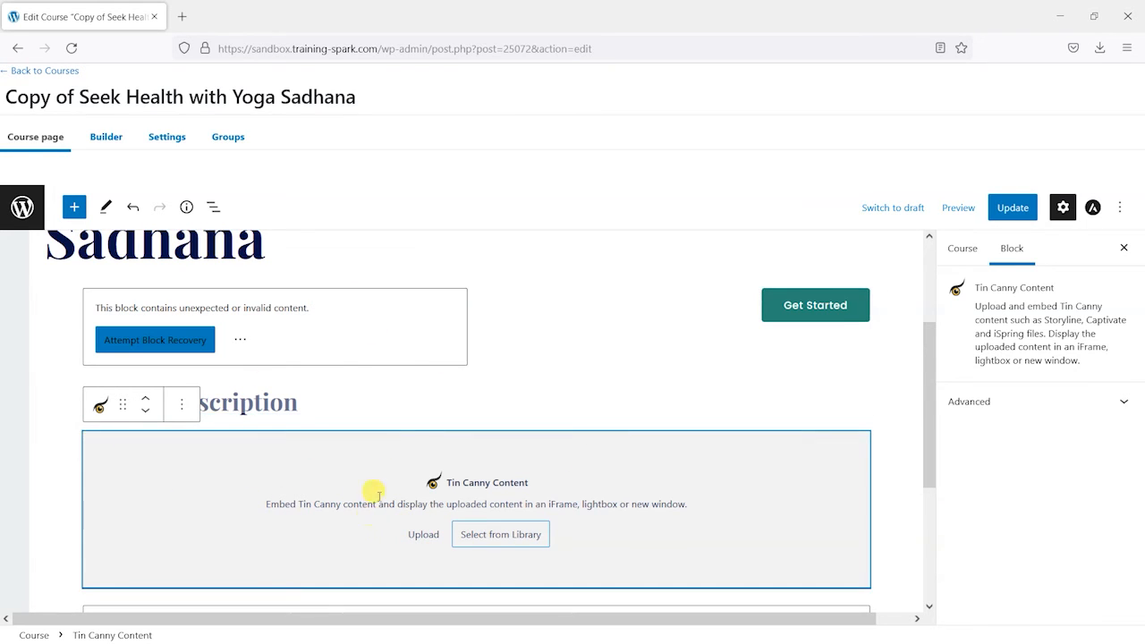
pyautogui.click(501, 534)
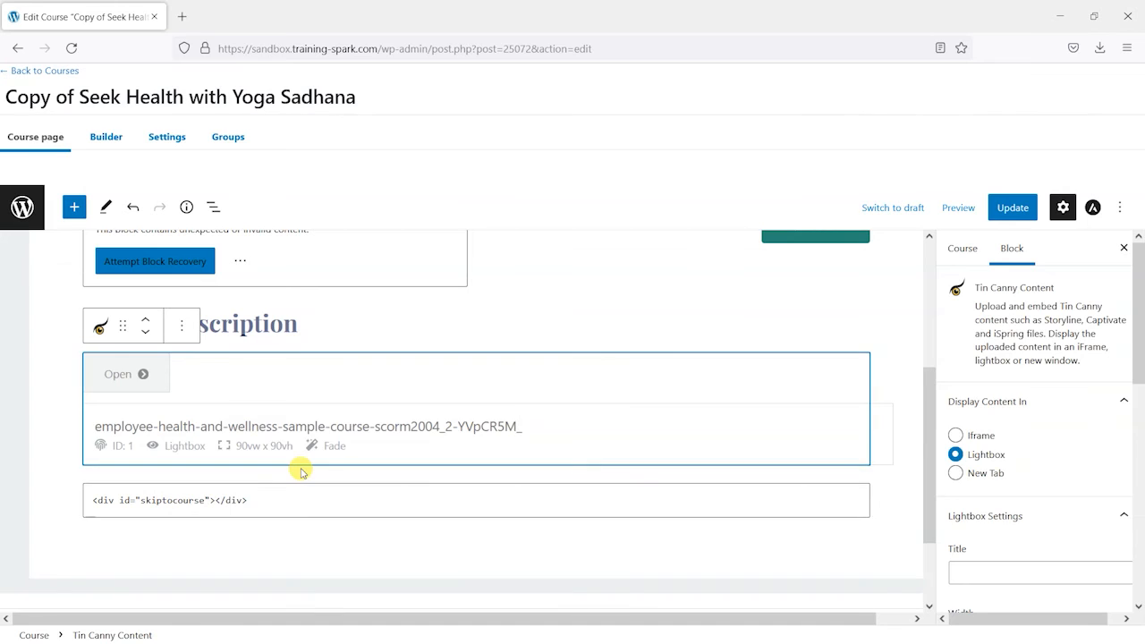
pyautogui.moveTo(149, 441)
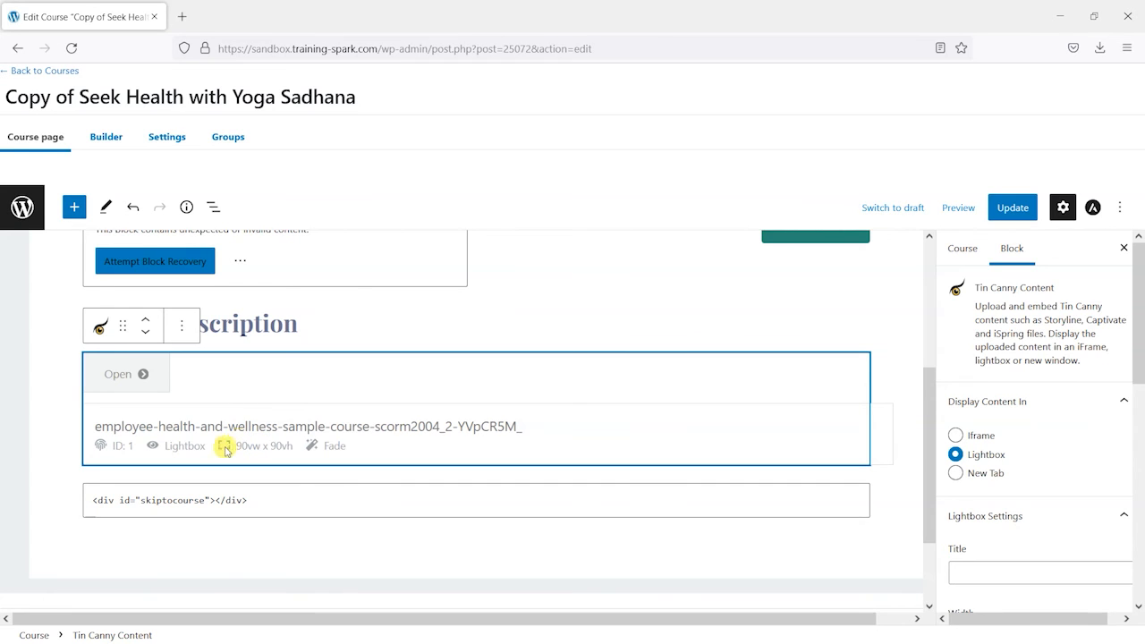
pyautogui.moveTo(164, 452)
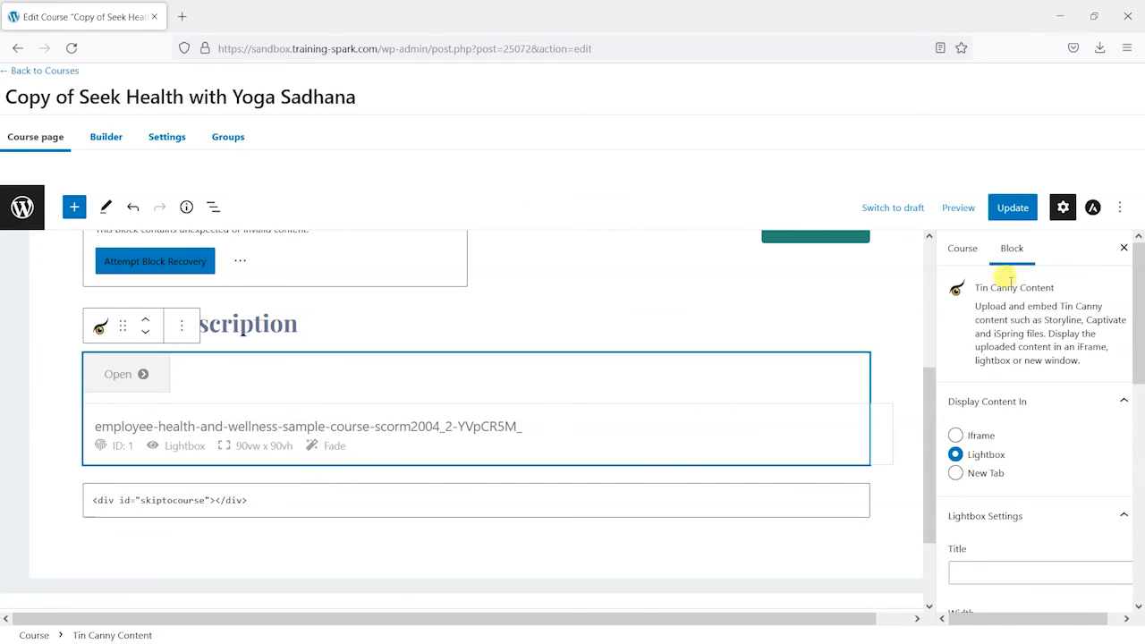
# Step: Update the course, then launch the embedded wellness course in a lightbox from the live page
pyautogui.click(1012, 206)
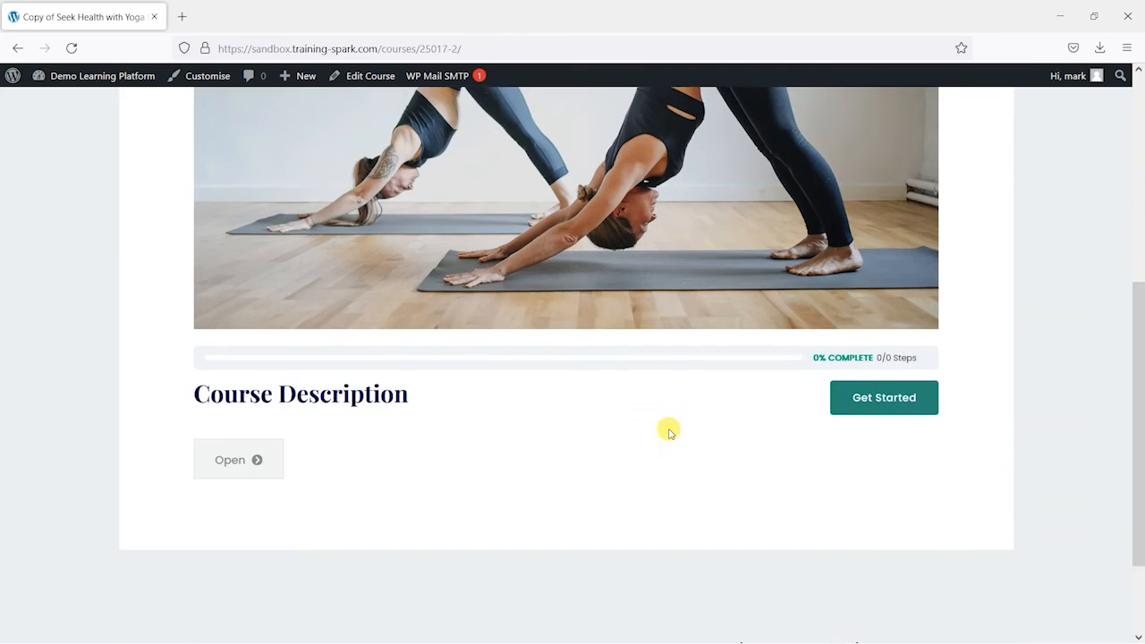
pyautogui.scroll(-3)
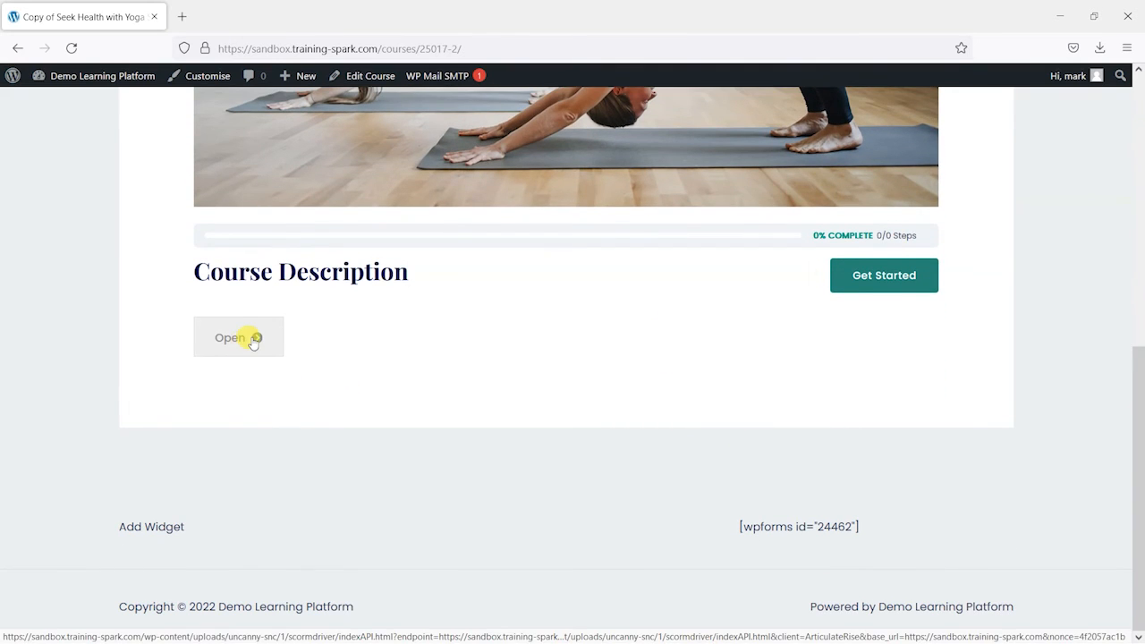
pyautogui.click(238, 337)
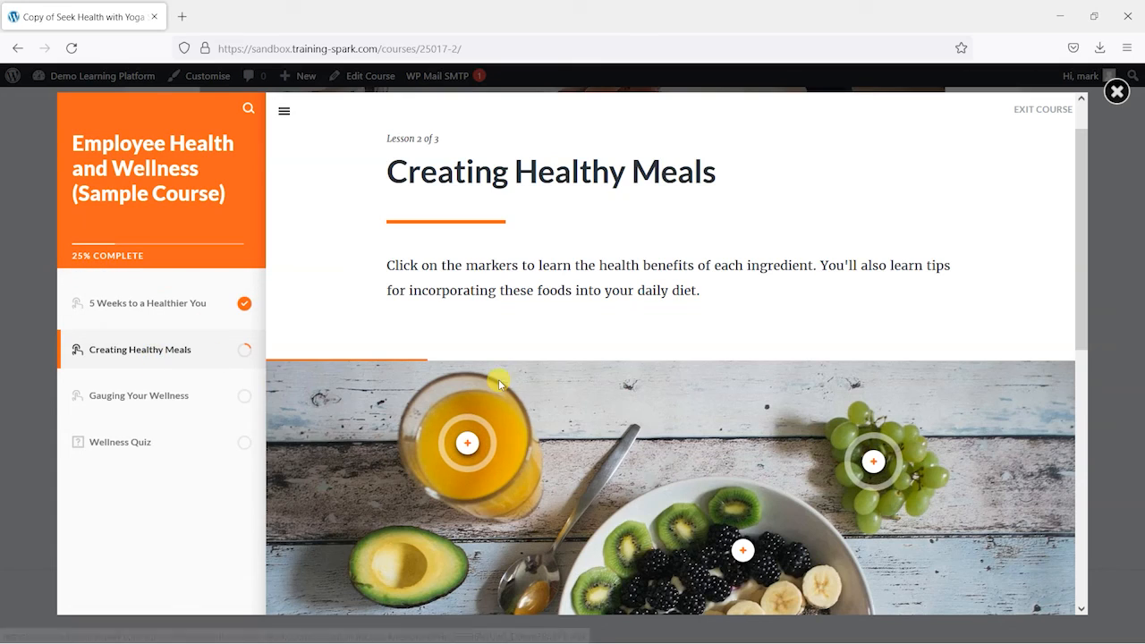
# Step: Browse the grapes facts card and the Gauging Your Wellness lesson, then close the lightbox
pyautogui.scroll(-3)
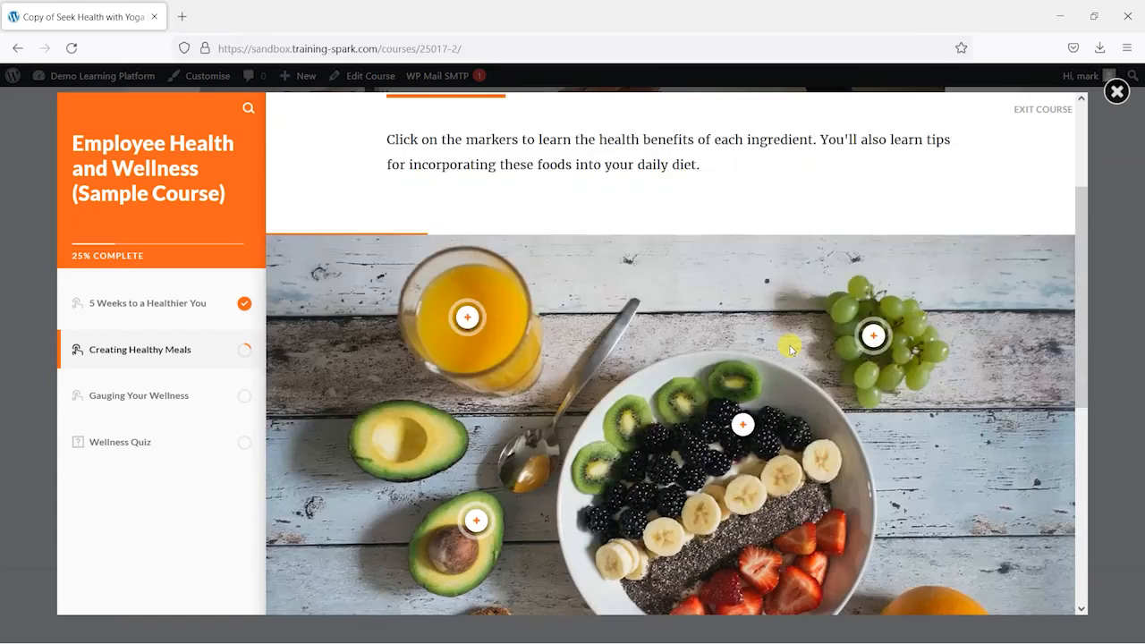
pyautogui.click(873, 335)
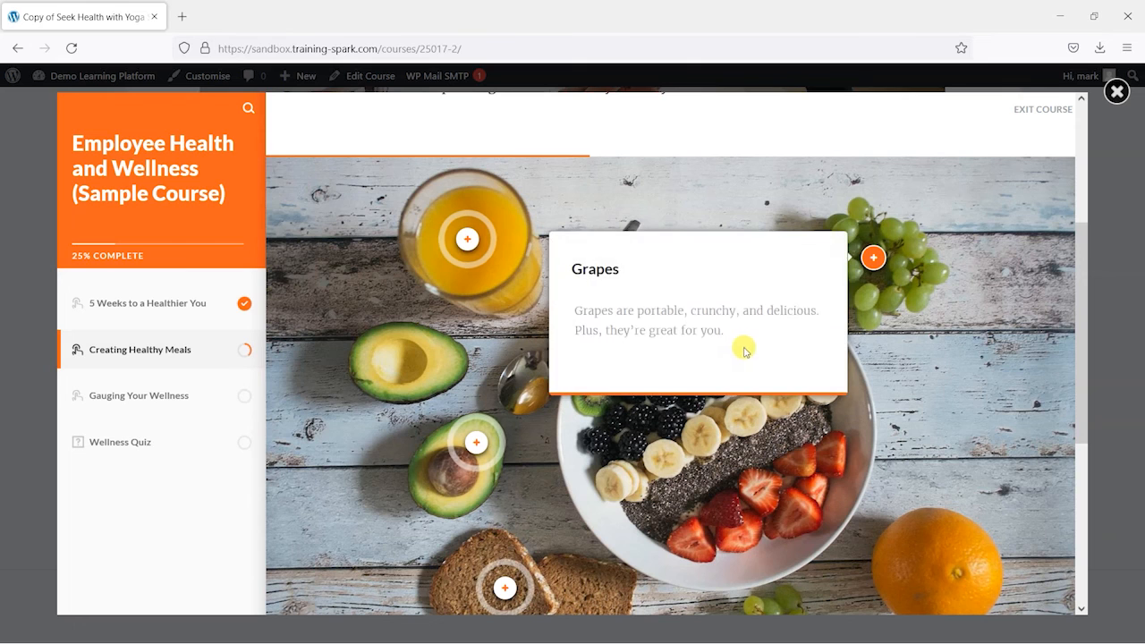
pyautogui.click(139, 395)
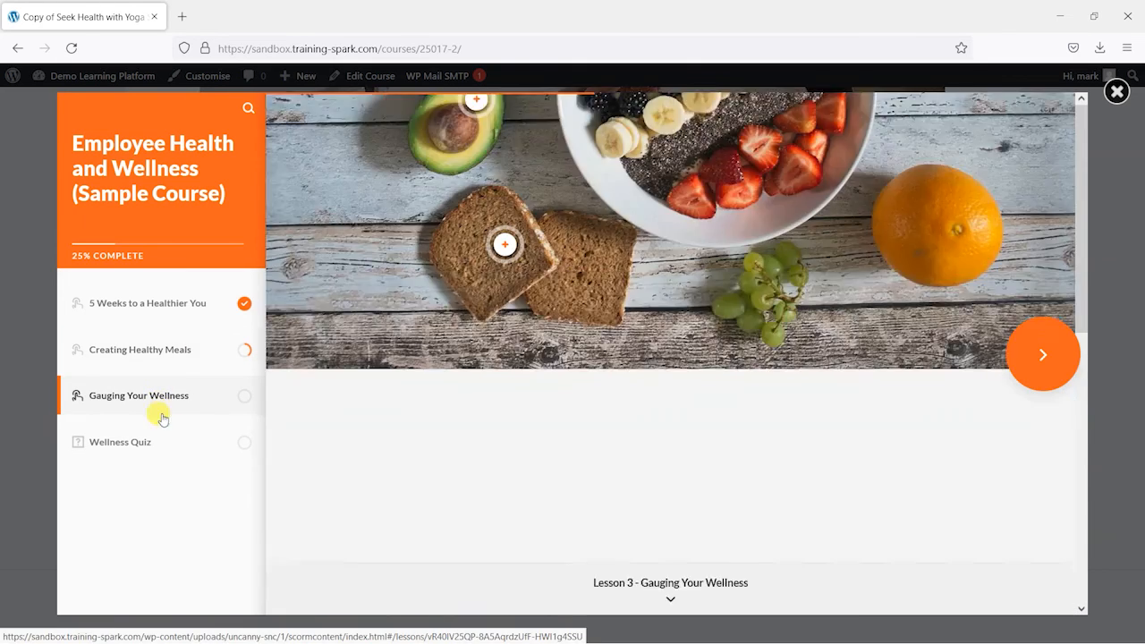
pyautogui.click(139, 395)
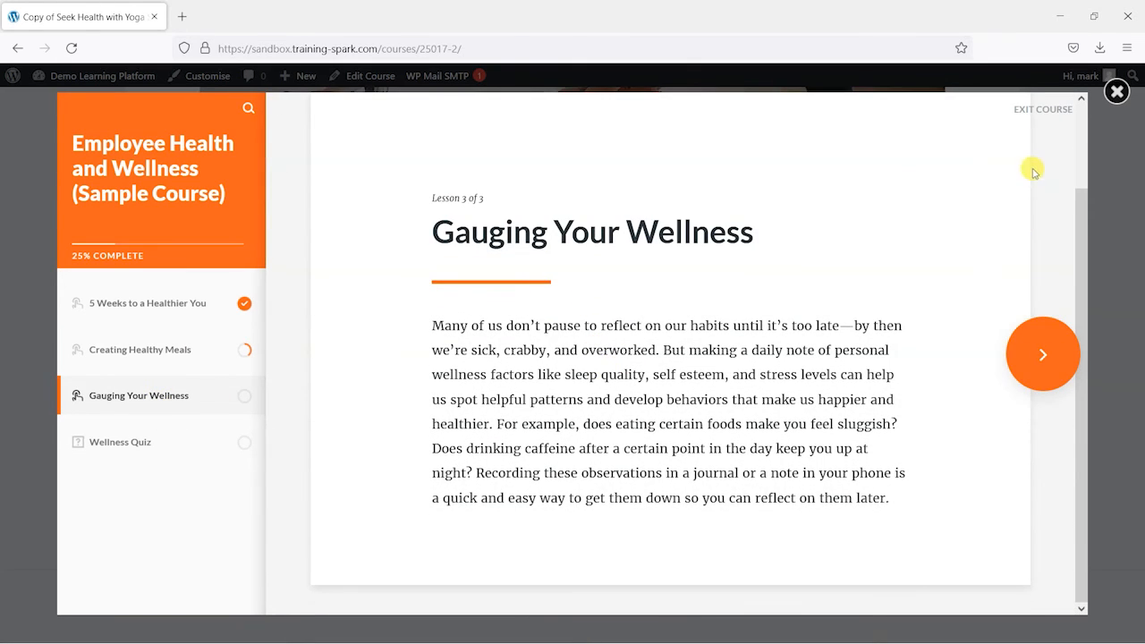
pyautogui.click(1043, 354)
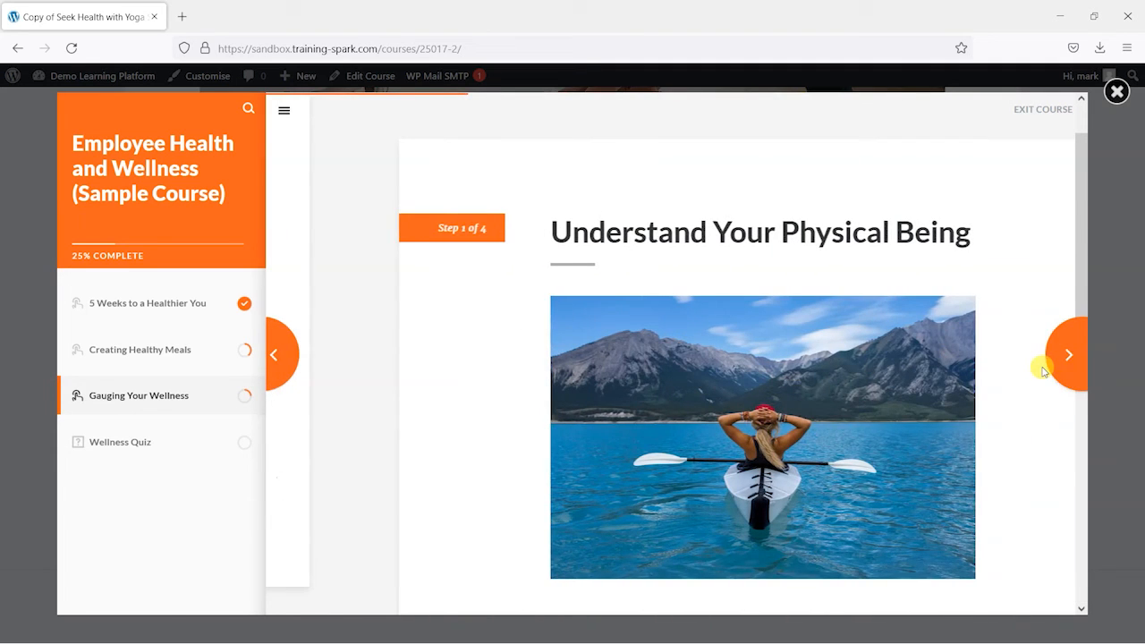
pyautogui.click(1069, 355)
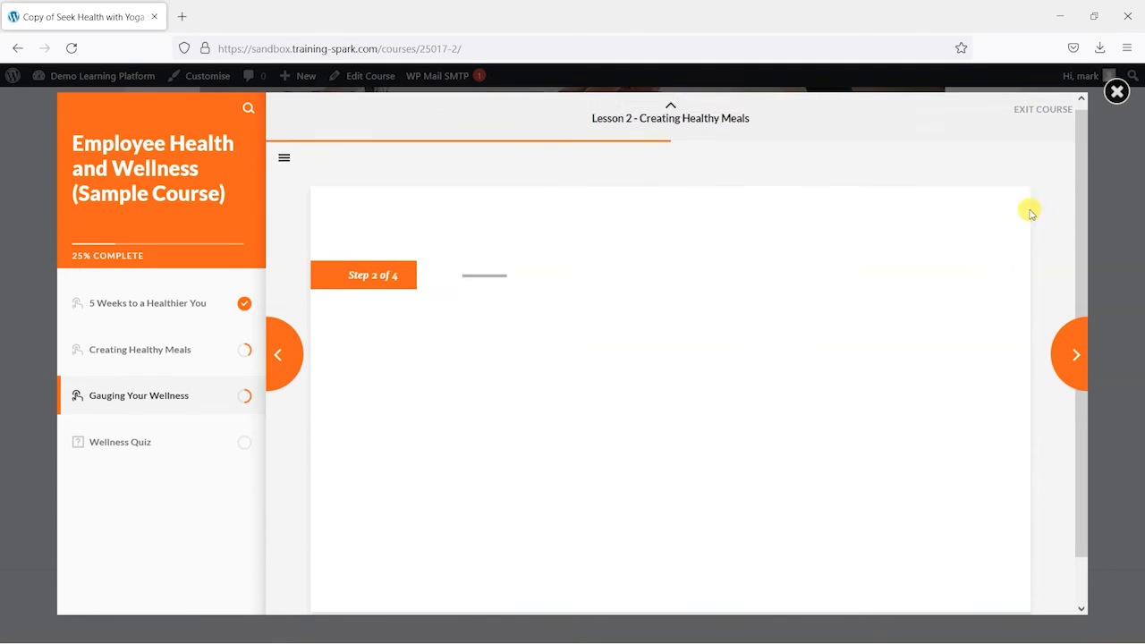
pyautogui.click(1116, 91)
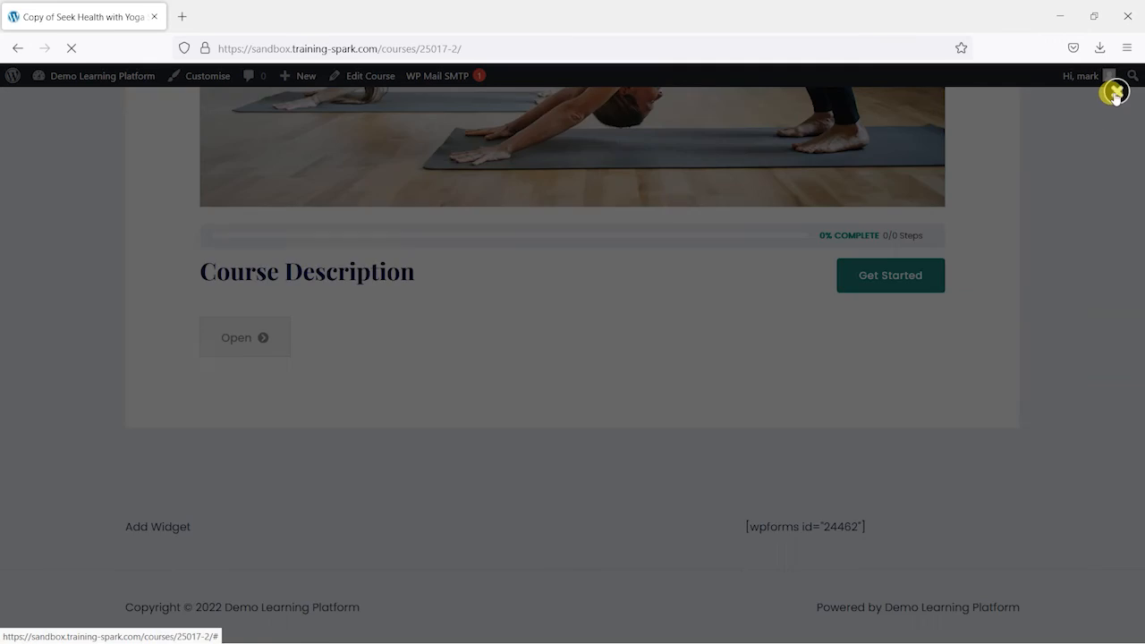